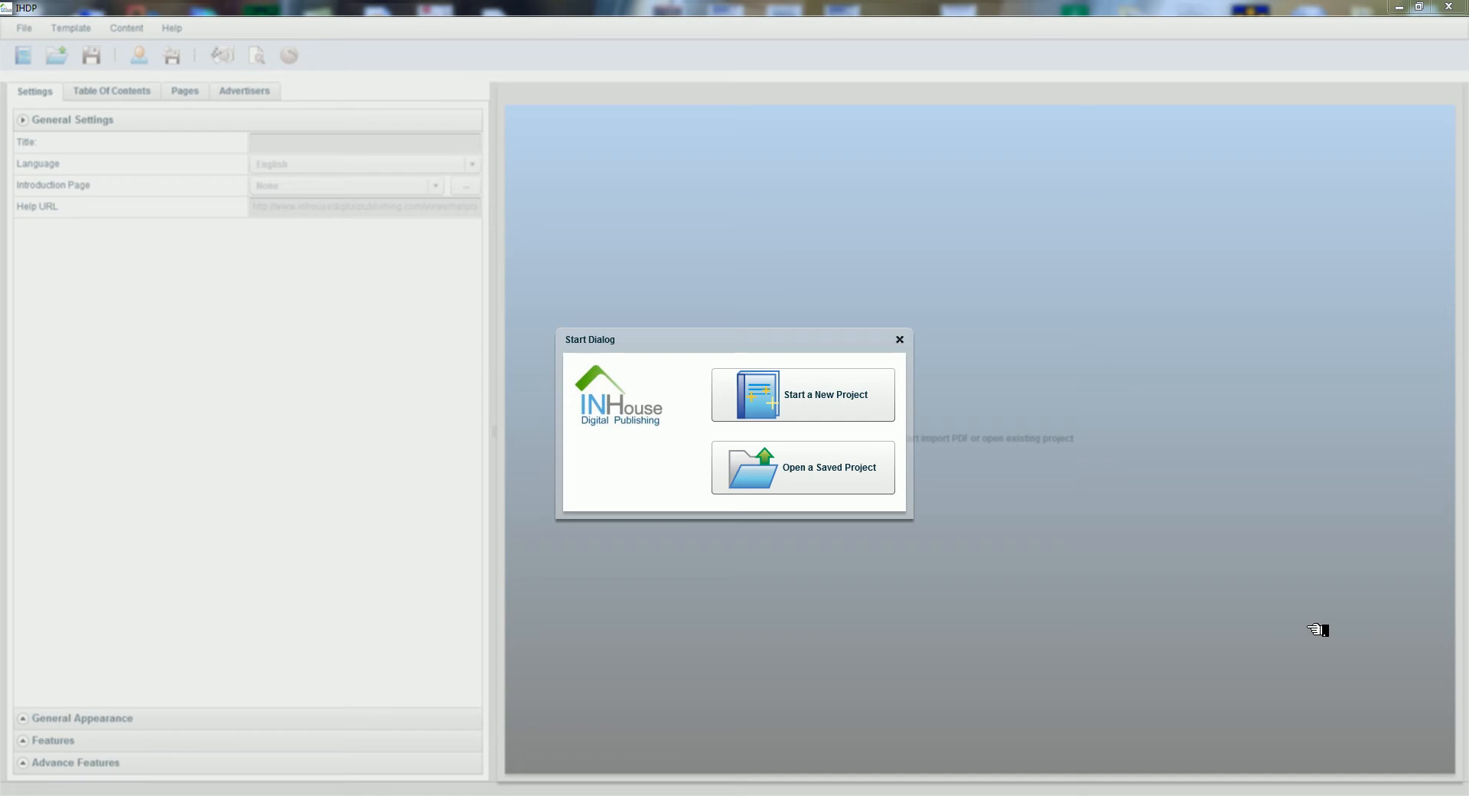
mouse_move(1303, 639)
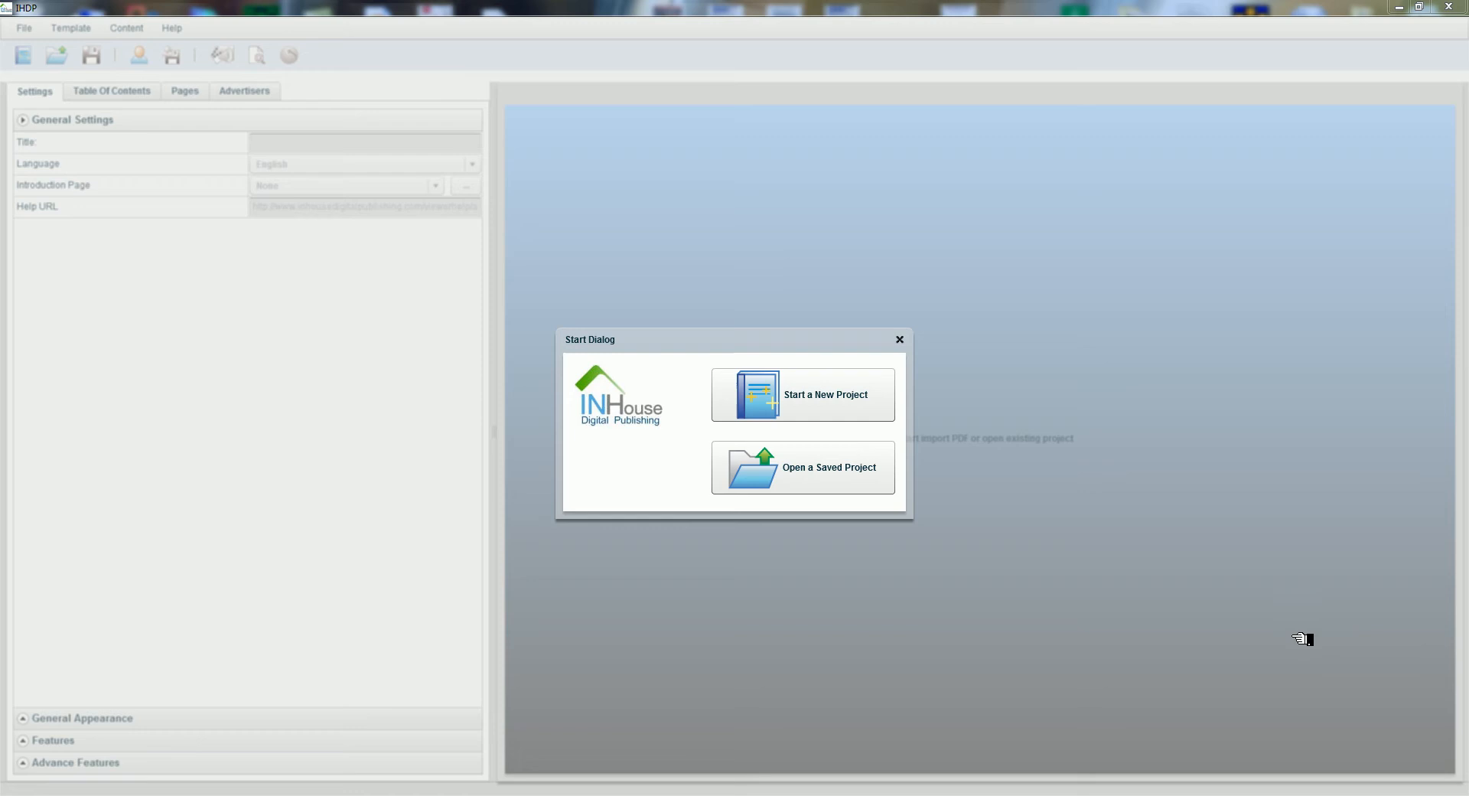
Start a new project and import the fitness magazine PDF from the IHDP Output Folder
click(801, 394)
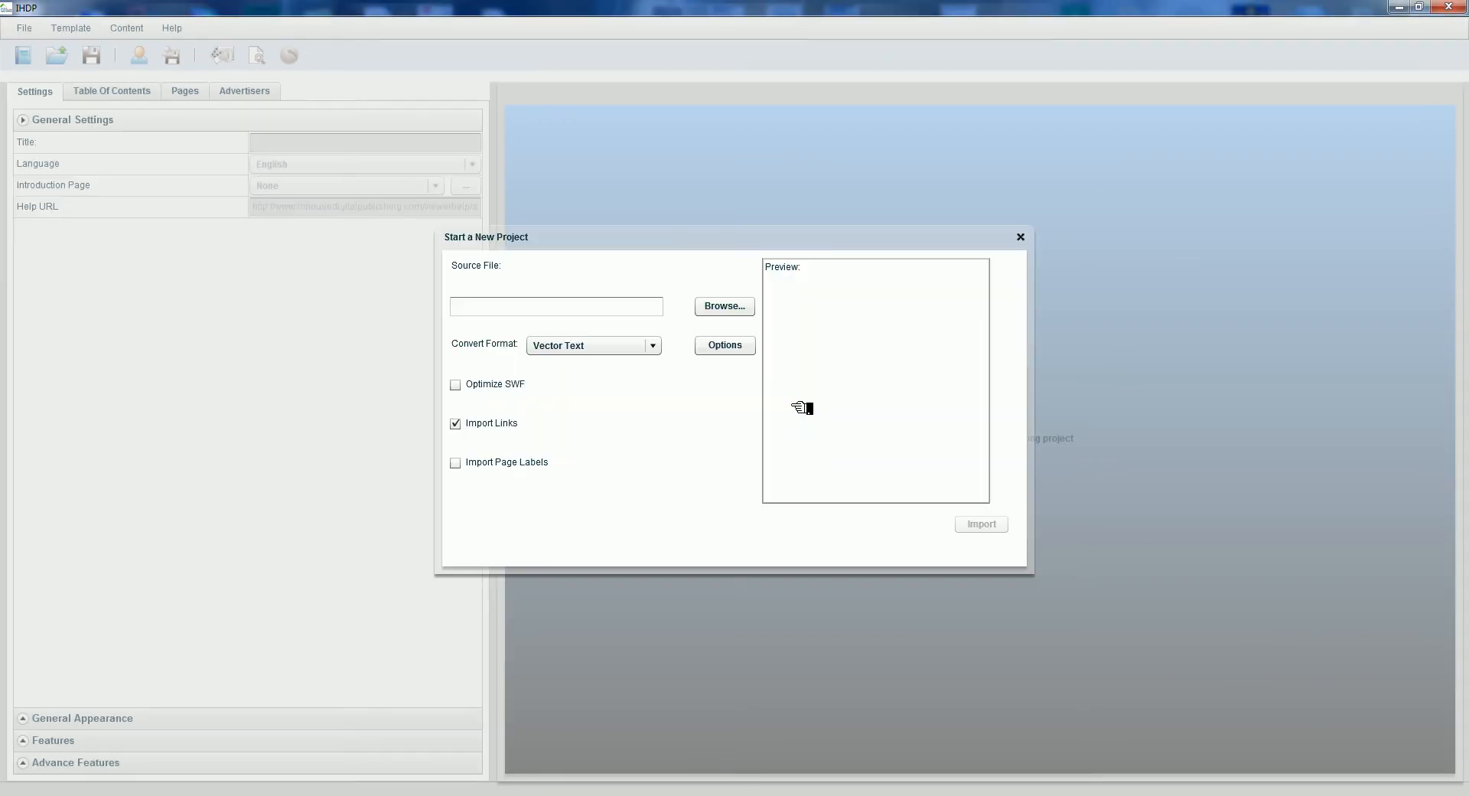
click(723, 307)
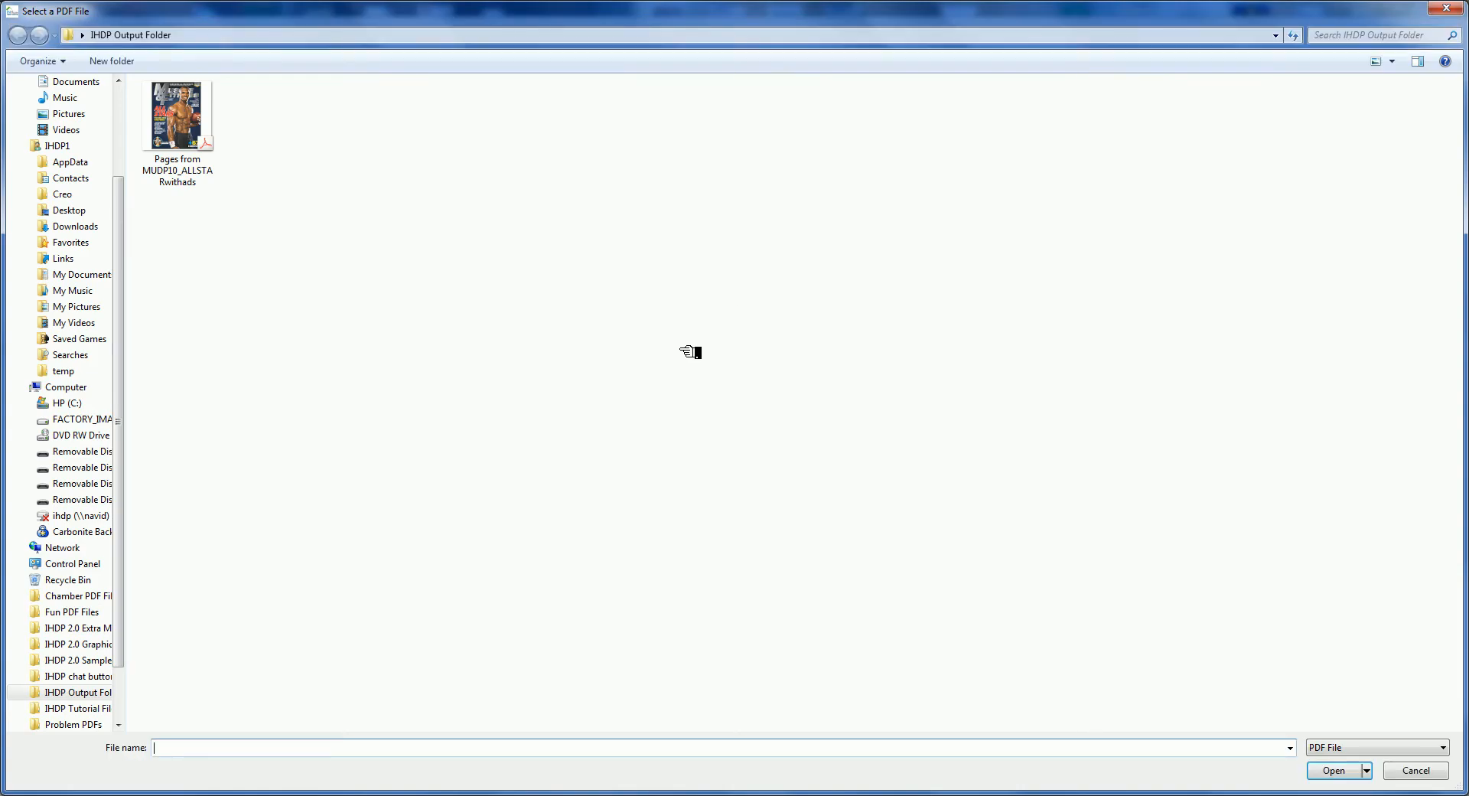
click(1332, 770)
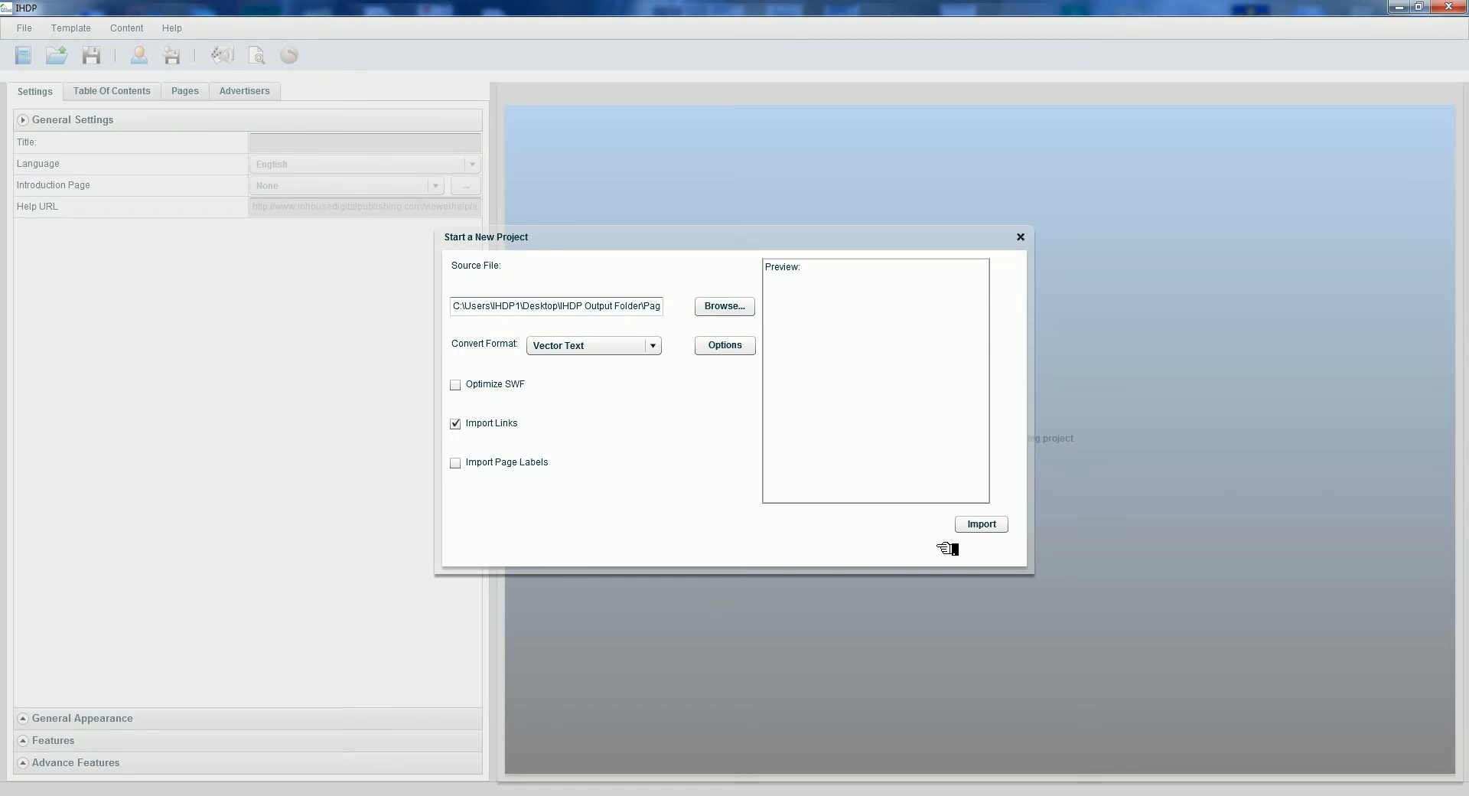
click(980, 524)
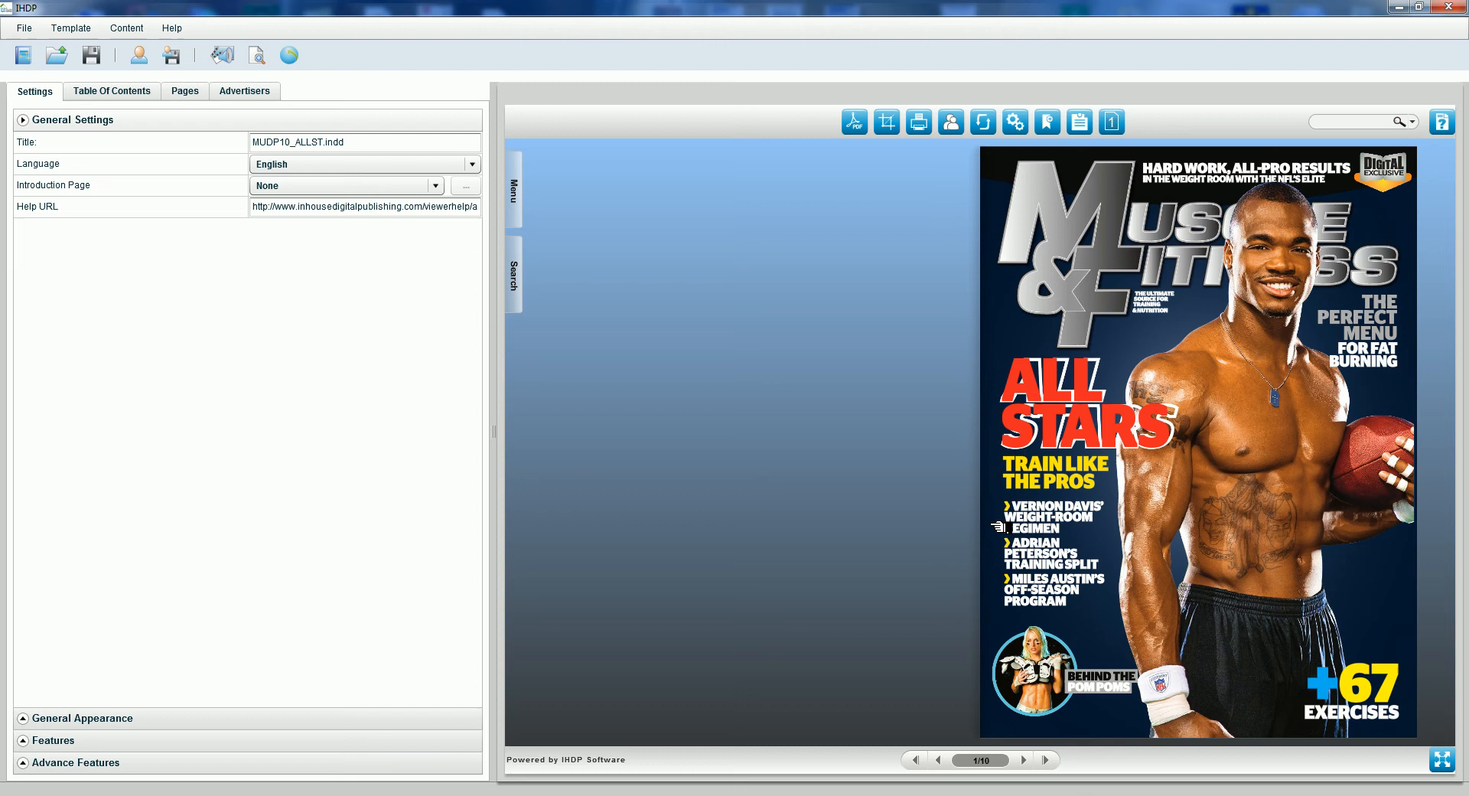
Enter 'IHDP Sample 1' as the edition title in the general settings
click(111, 91)
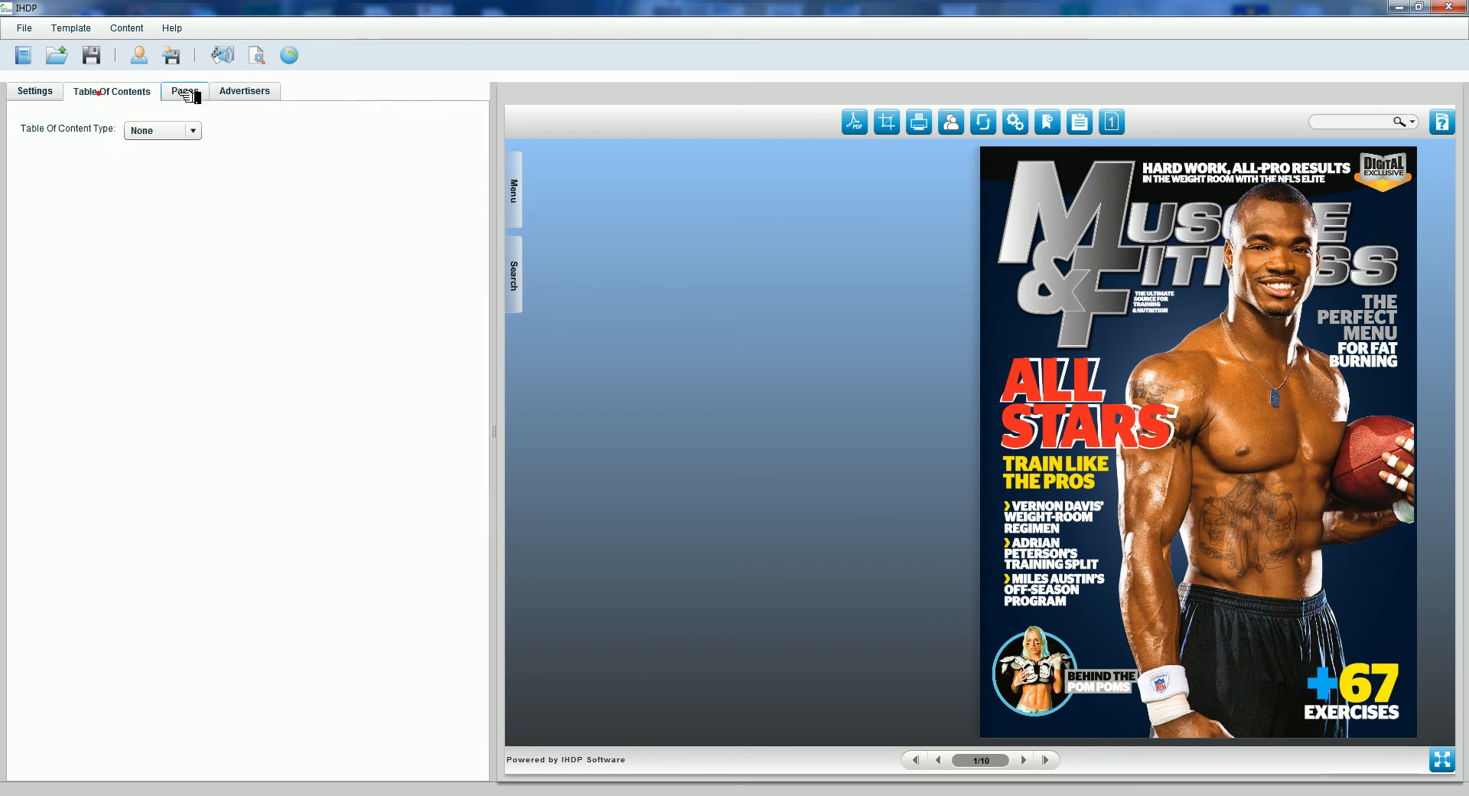
click(35, 91)
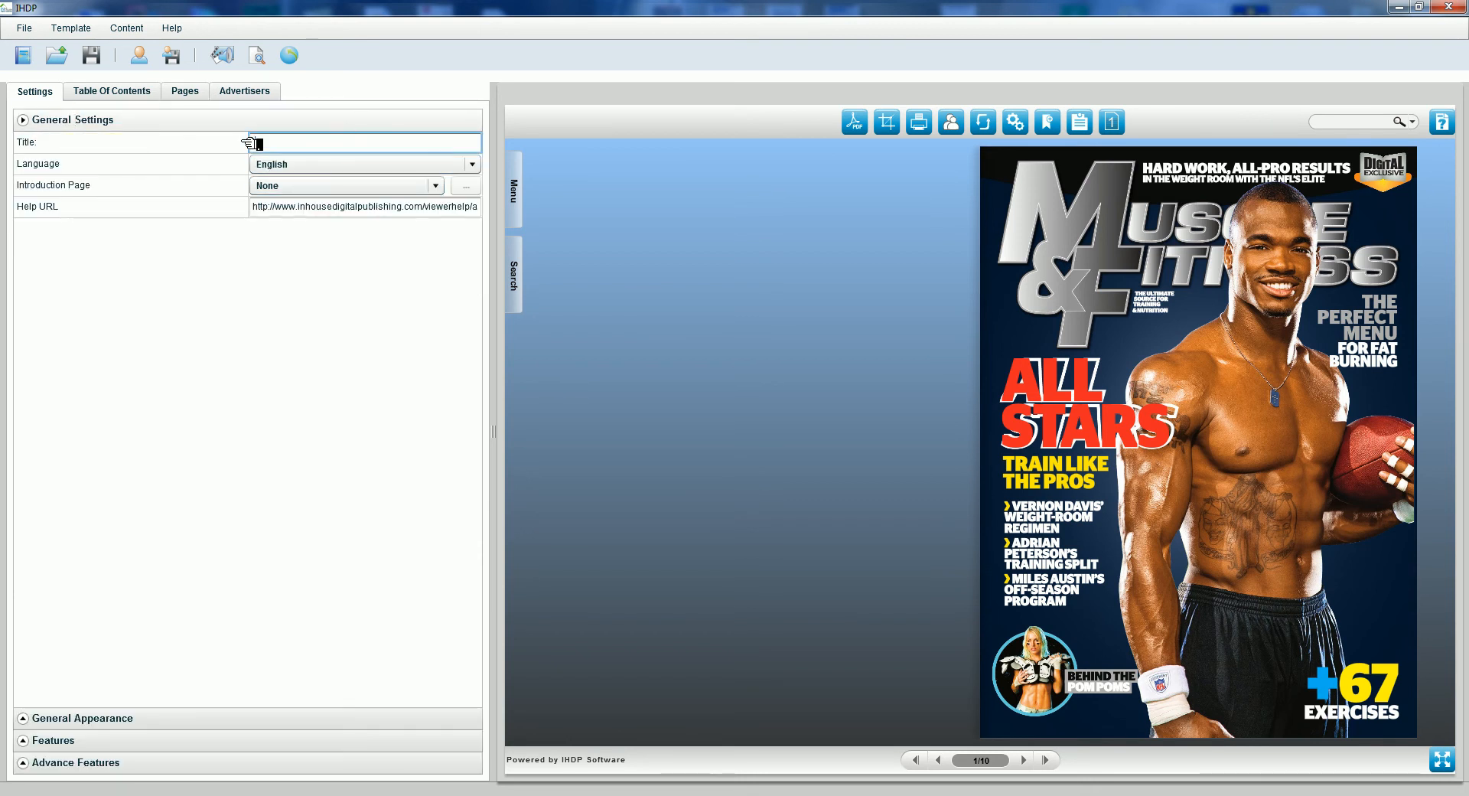
text(IDP Sample)
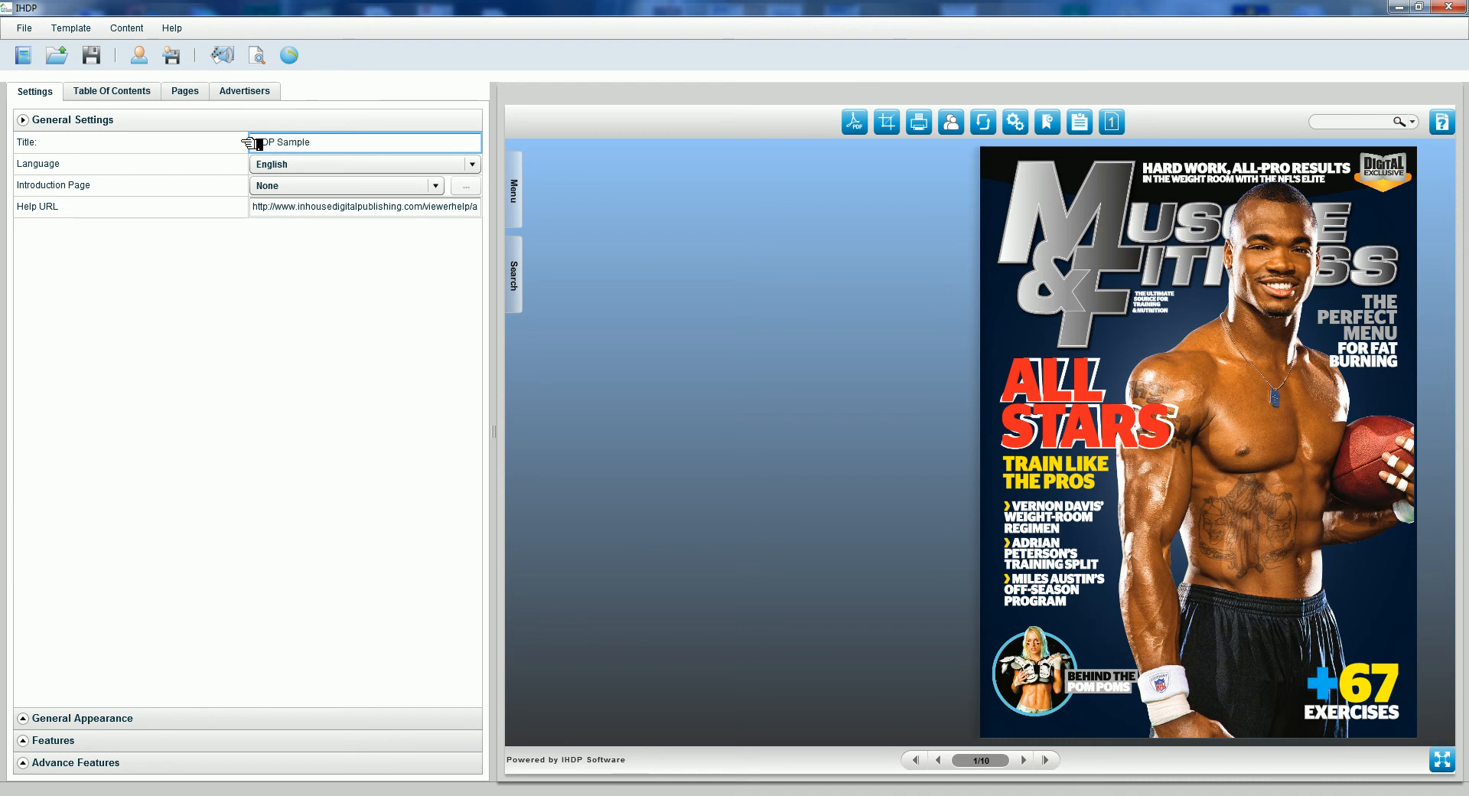
text(1)
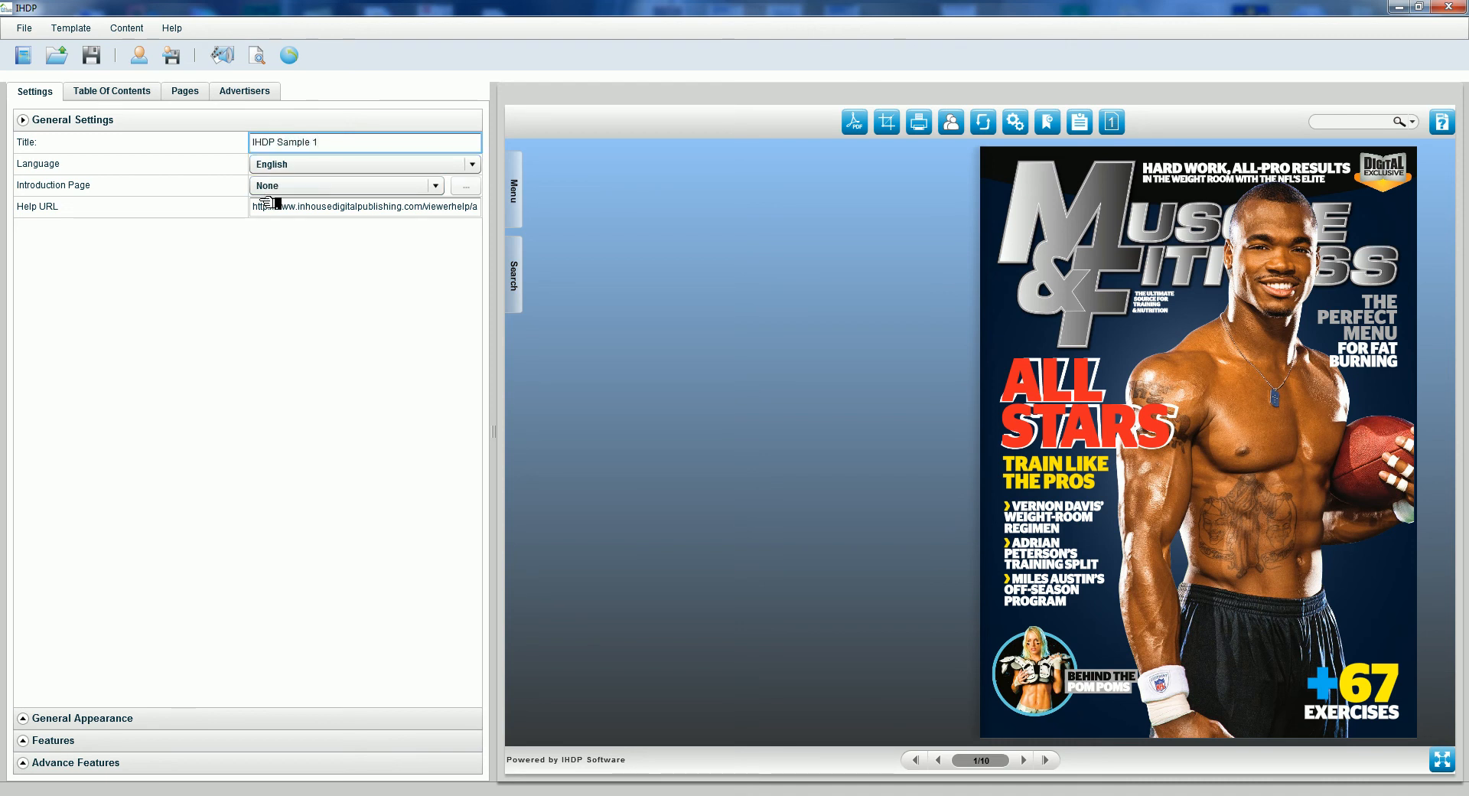
mouse_move(285, 206)
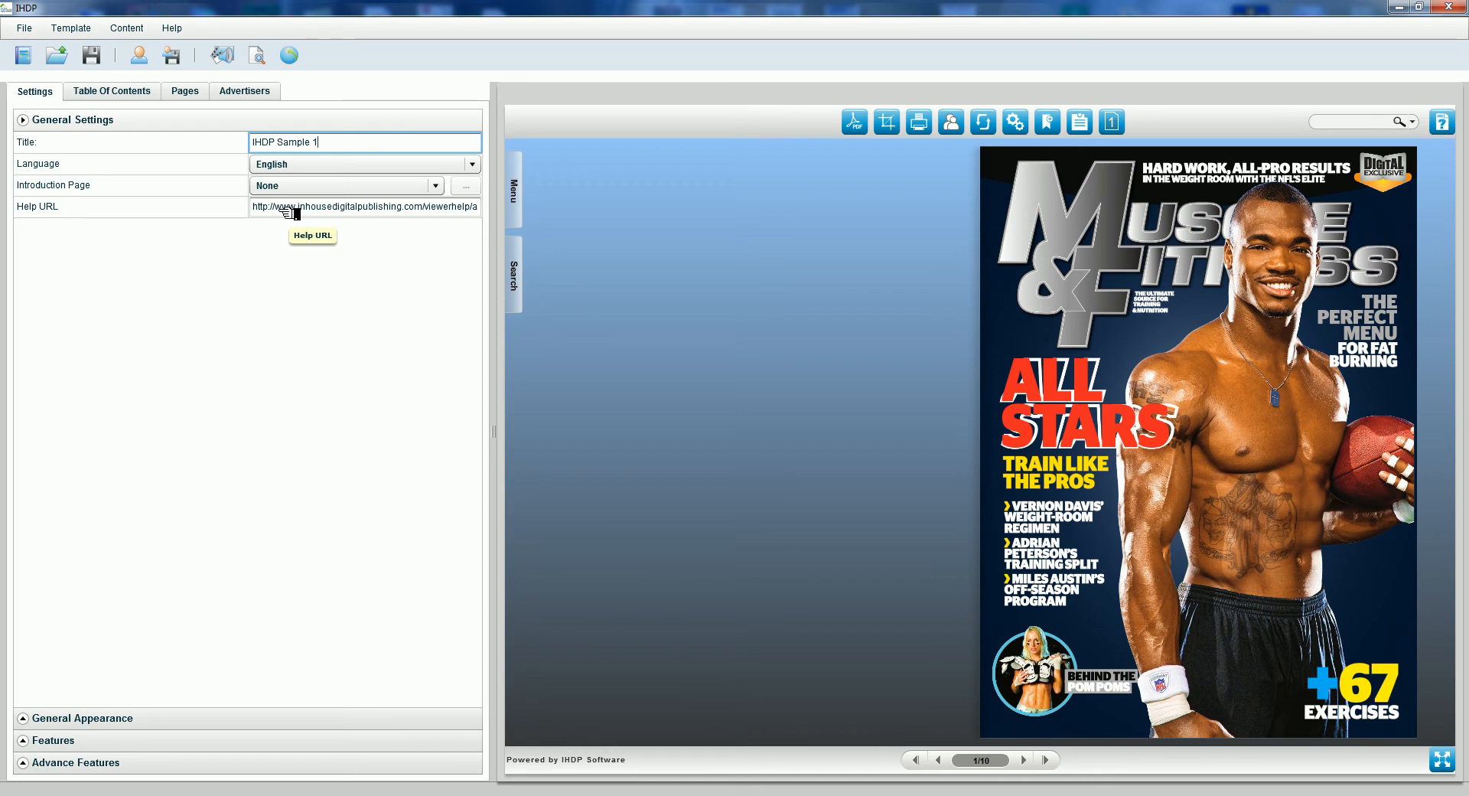
mouse_move(141, 101)
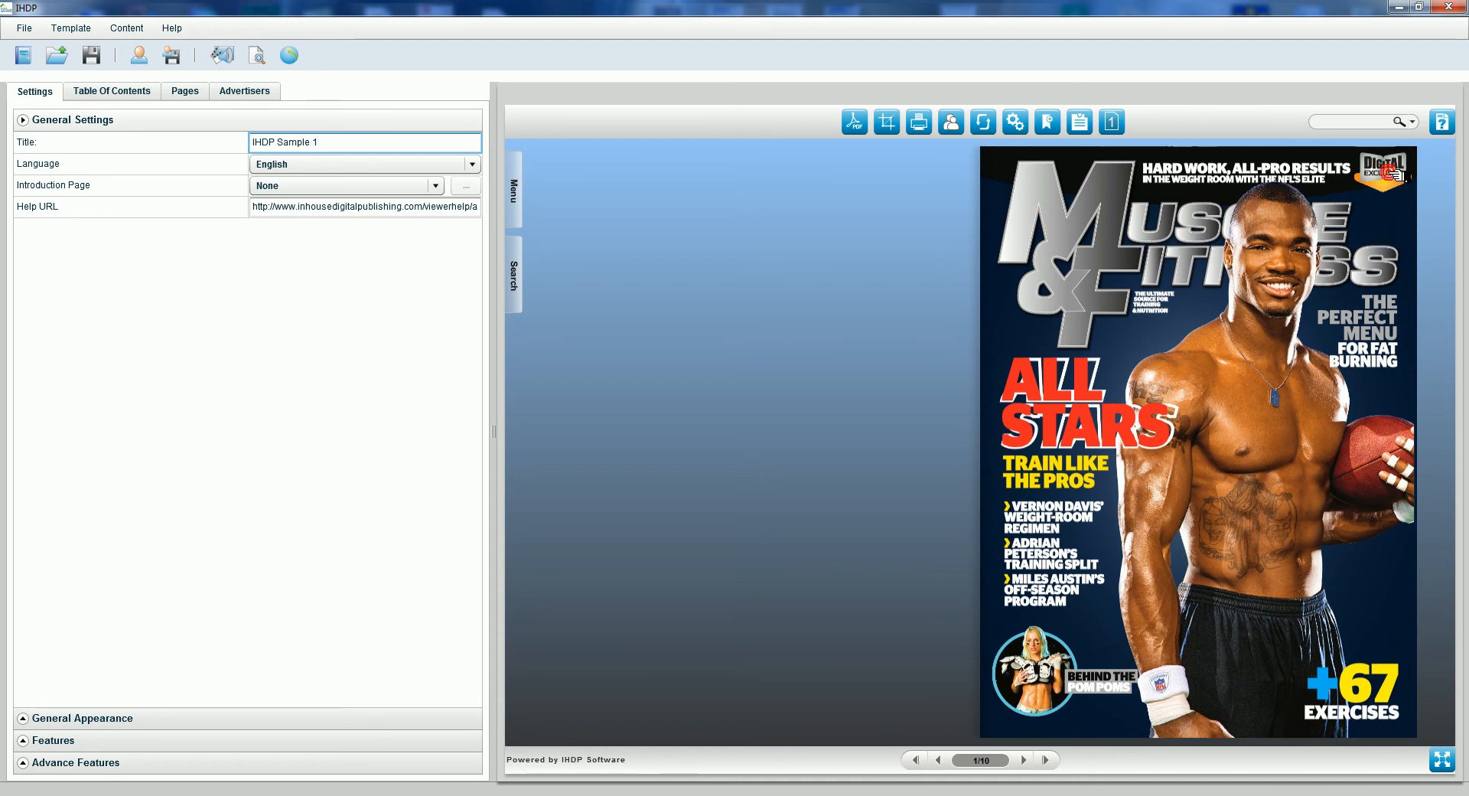
Set the table of contents type to Goto Page opening page 3, the contents spread
click(1023, 760)
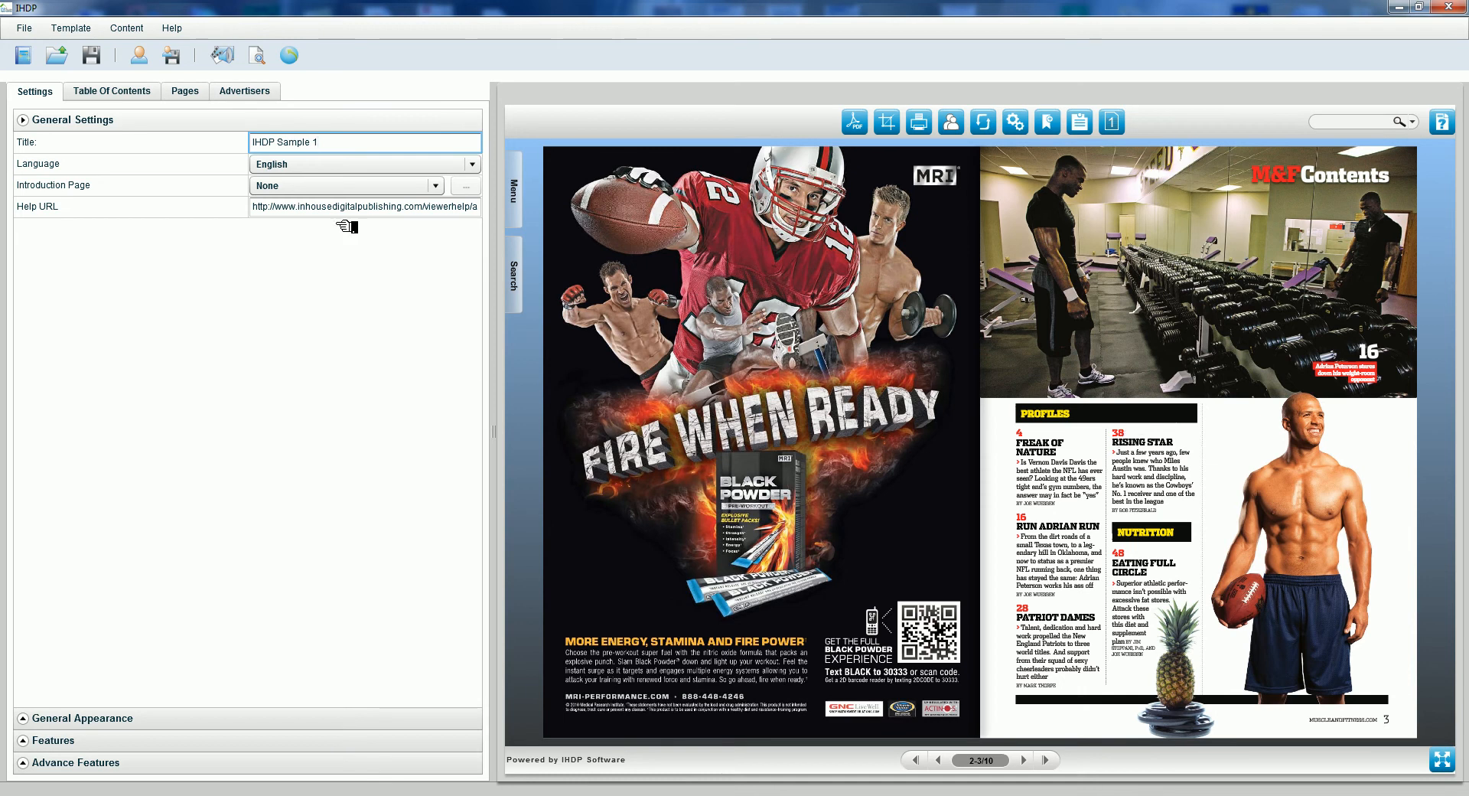
click(110, 91)
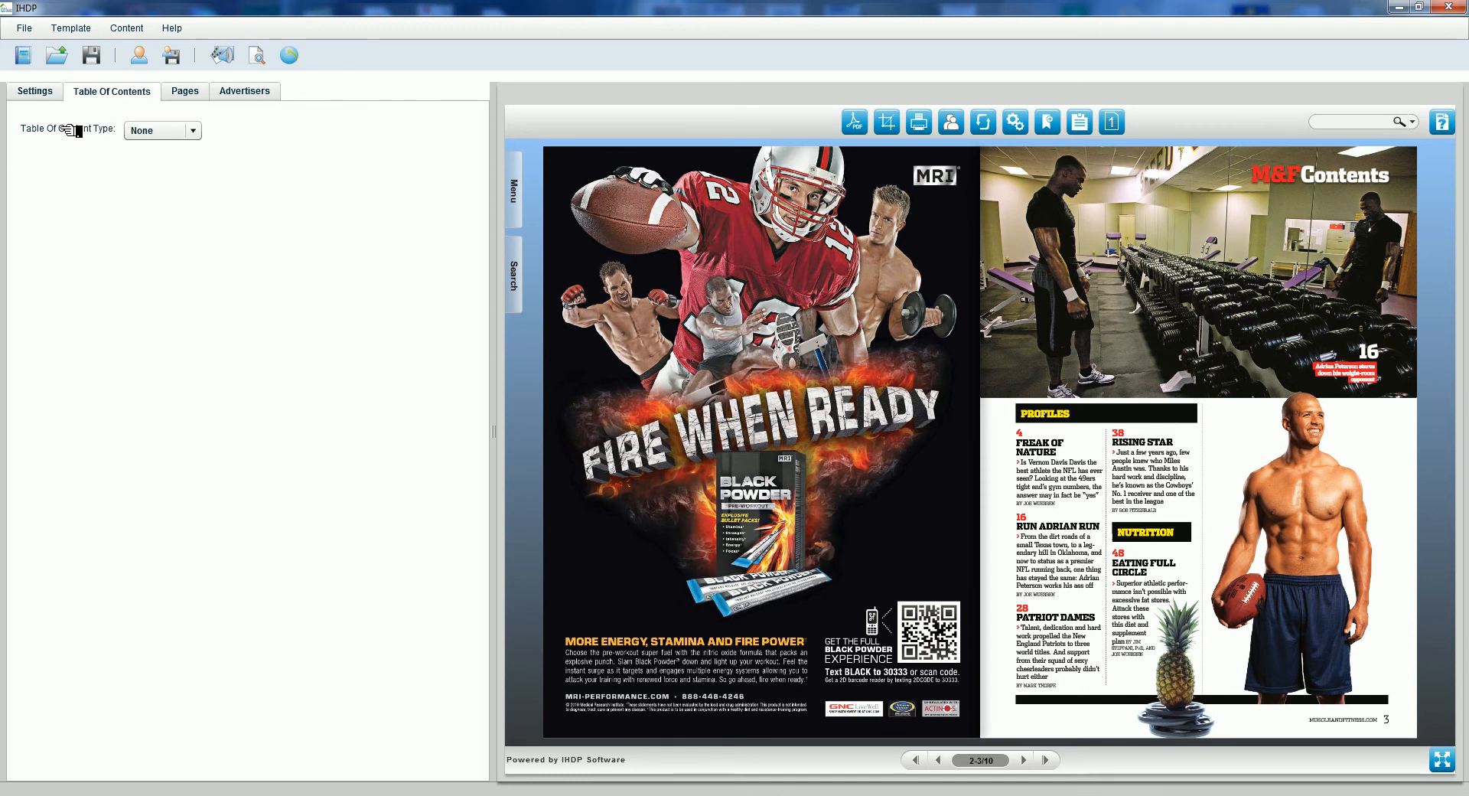
click(161, 129)
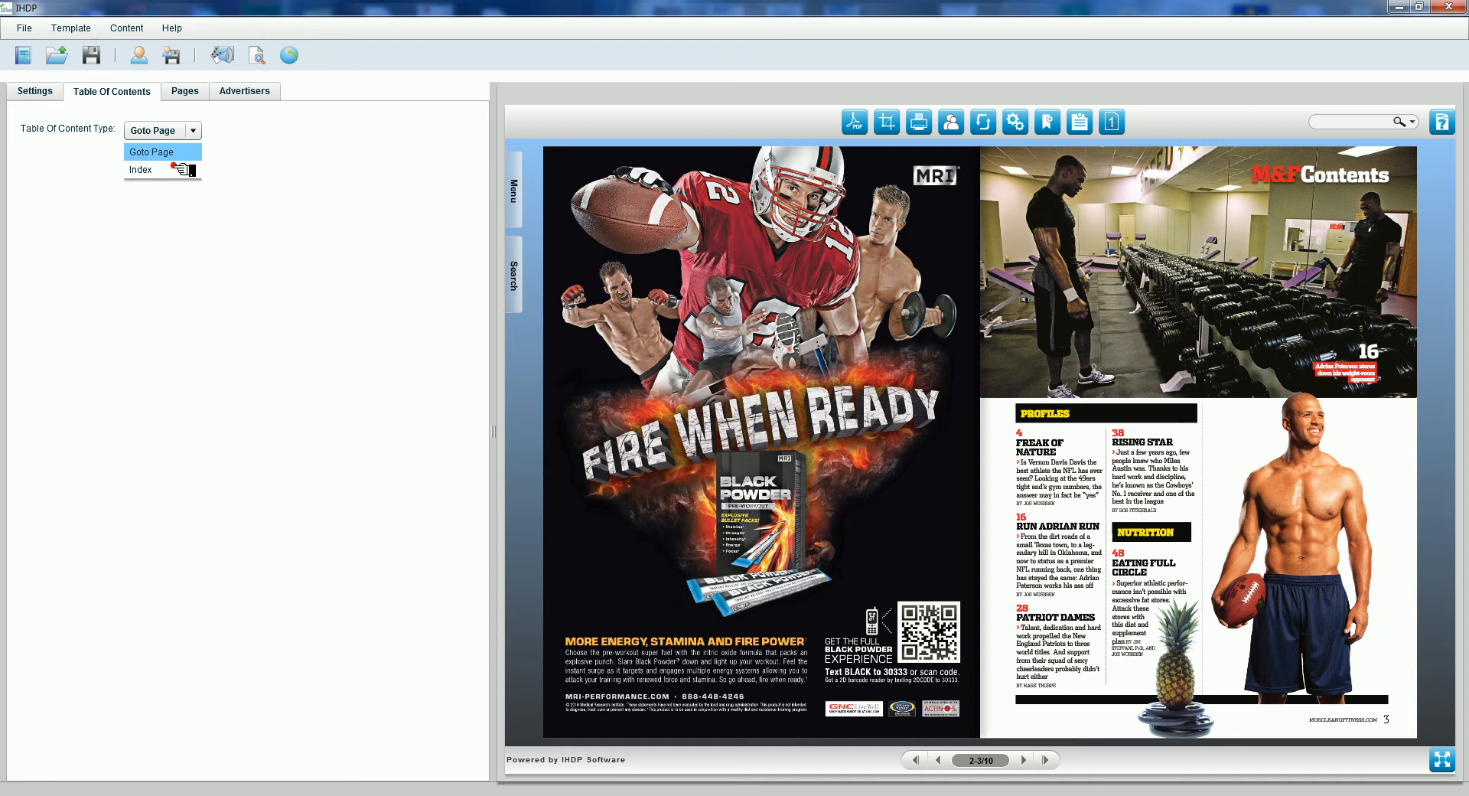
click(151, 151)
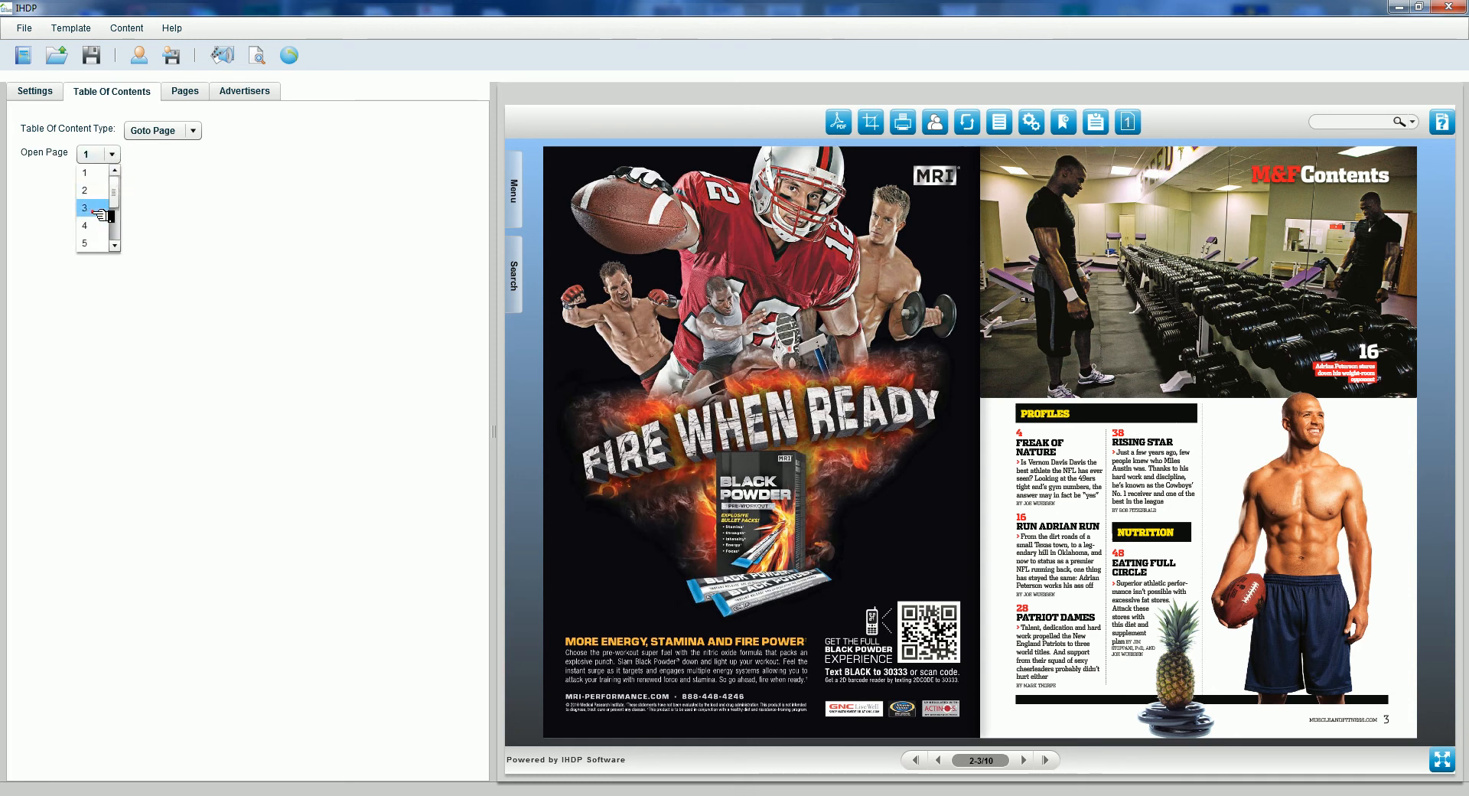
click(245, 91)
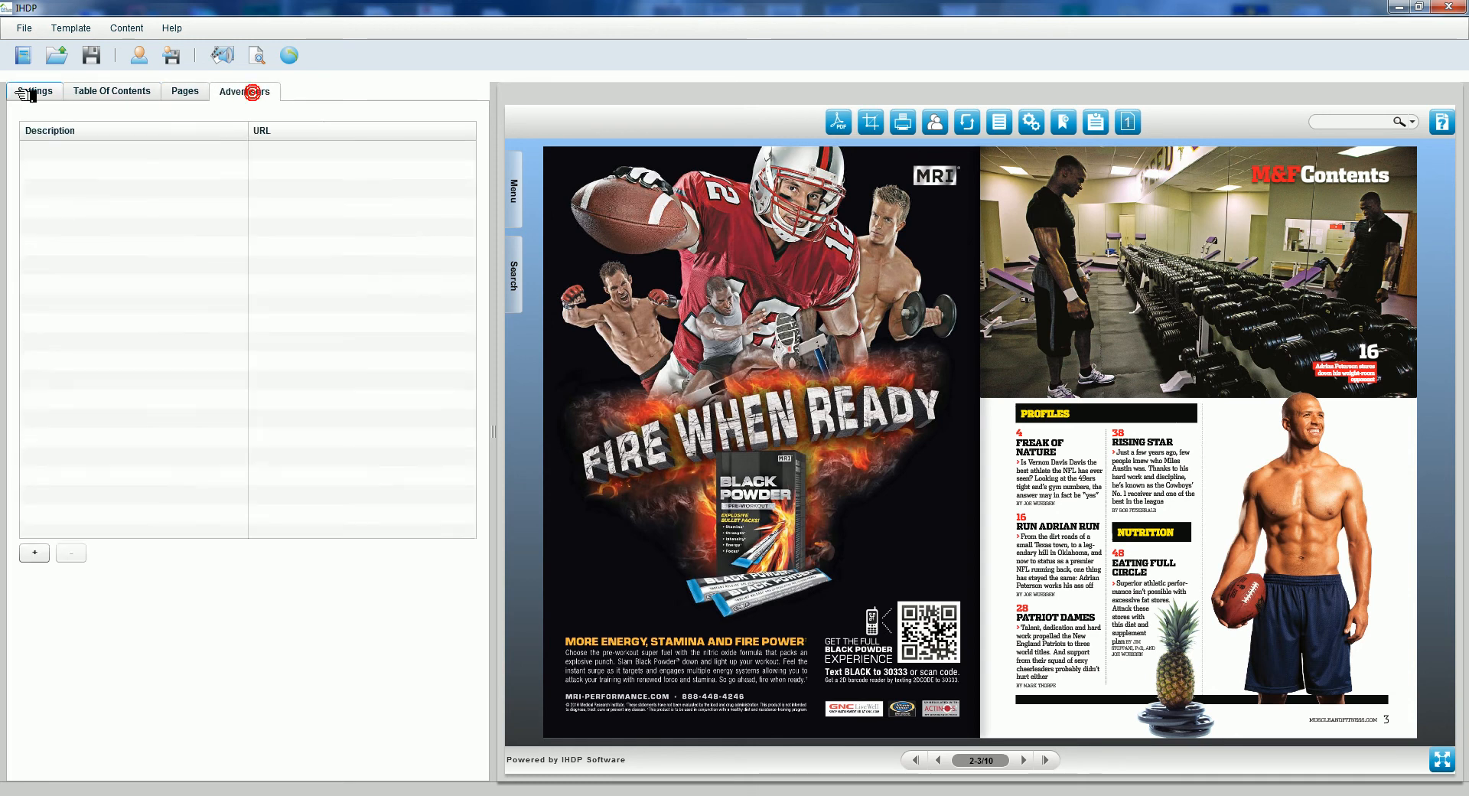
click(35, 91)
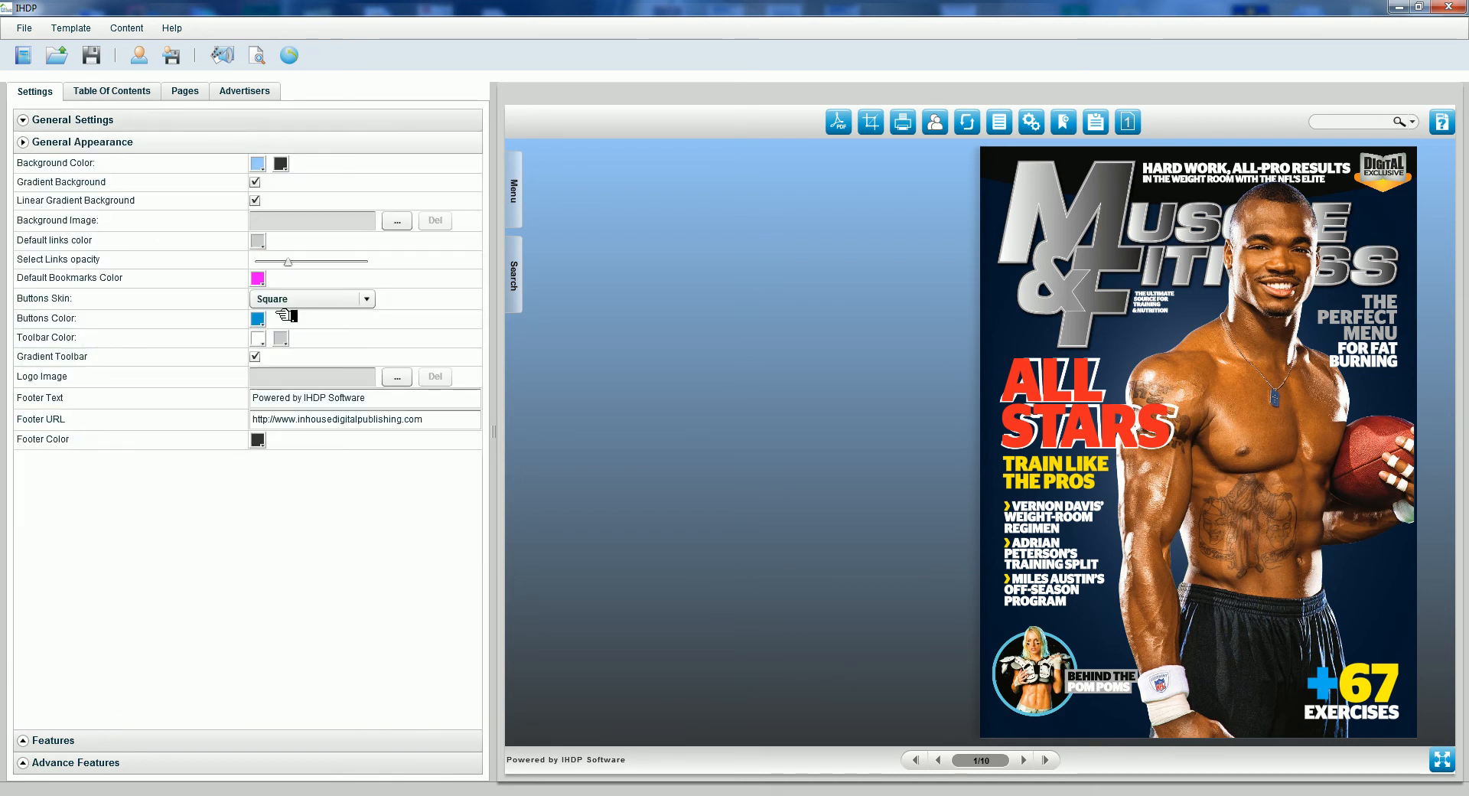
Set a navy-to-white background gradient and navy toolbar and default bookmark colours
click(257, 162)
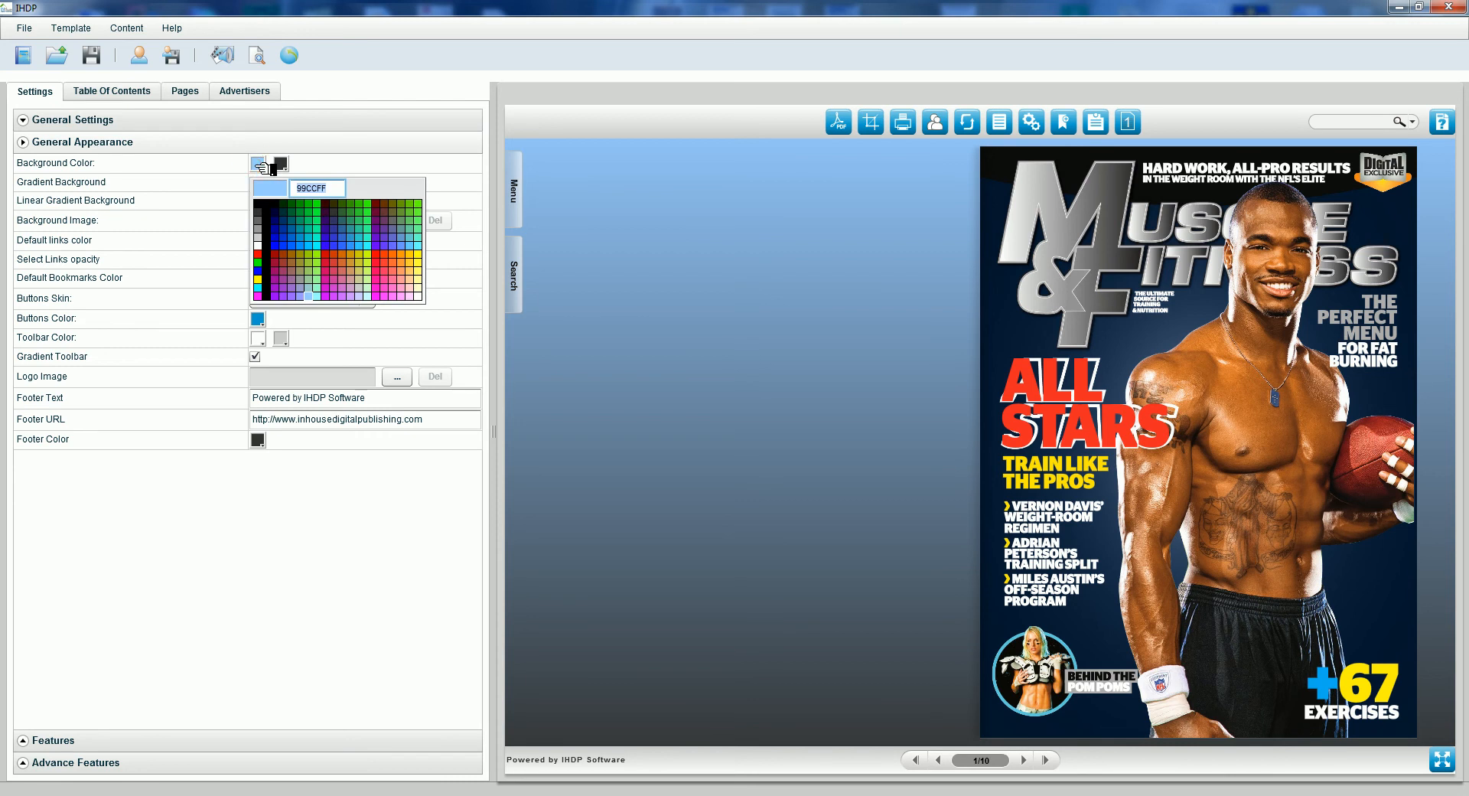
click(291, 222)
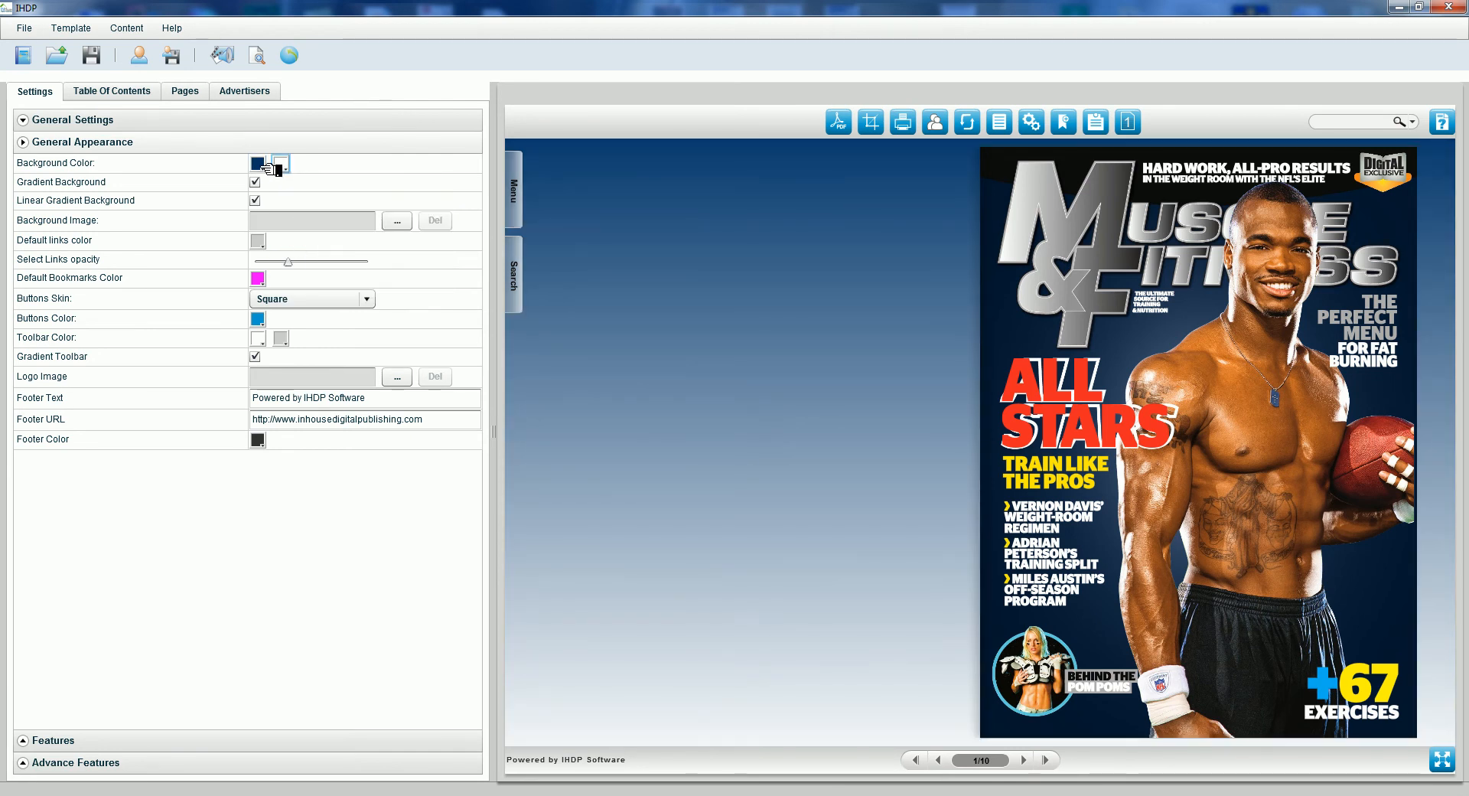
click(285, 163)
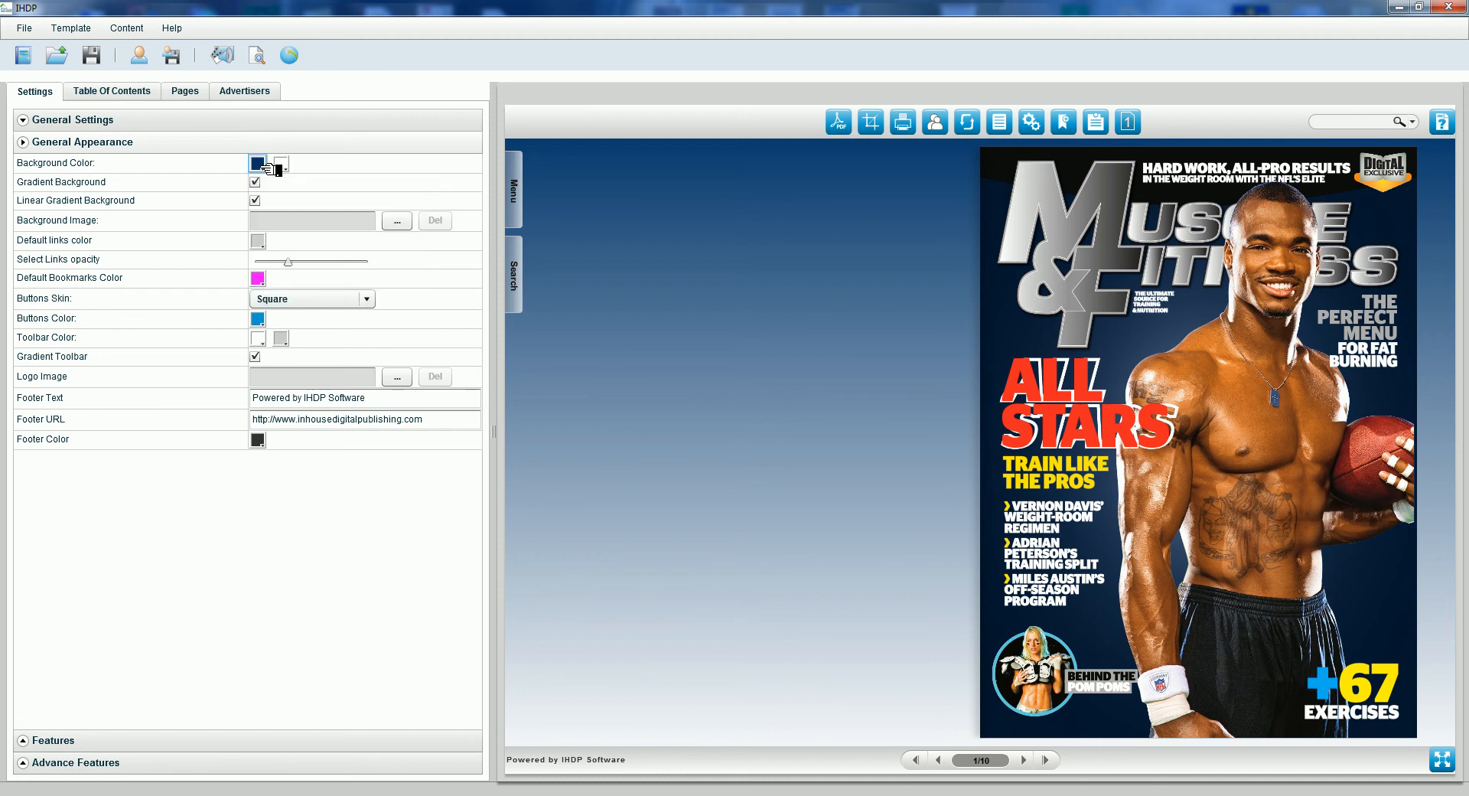
mouse_move(258, 319)
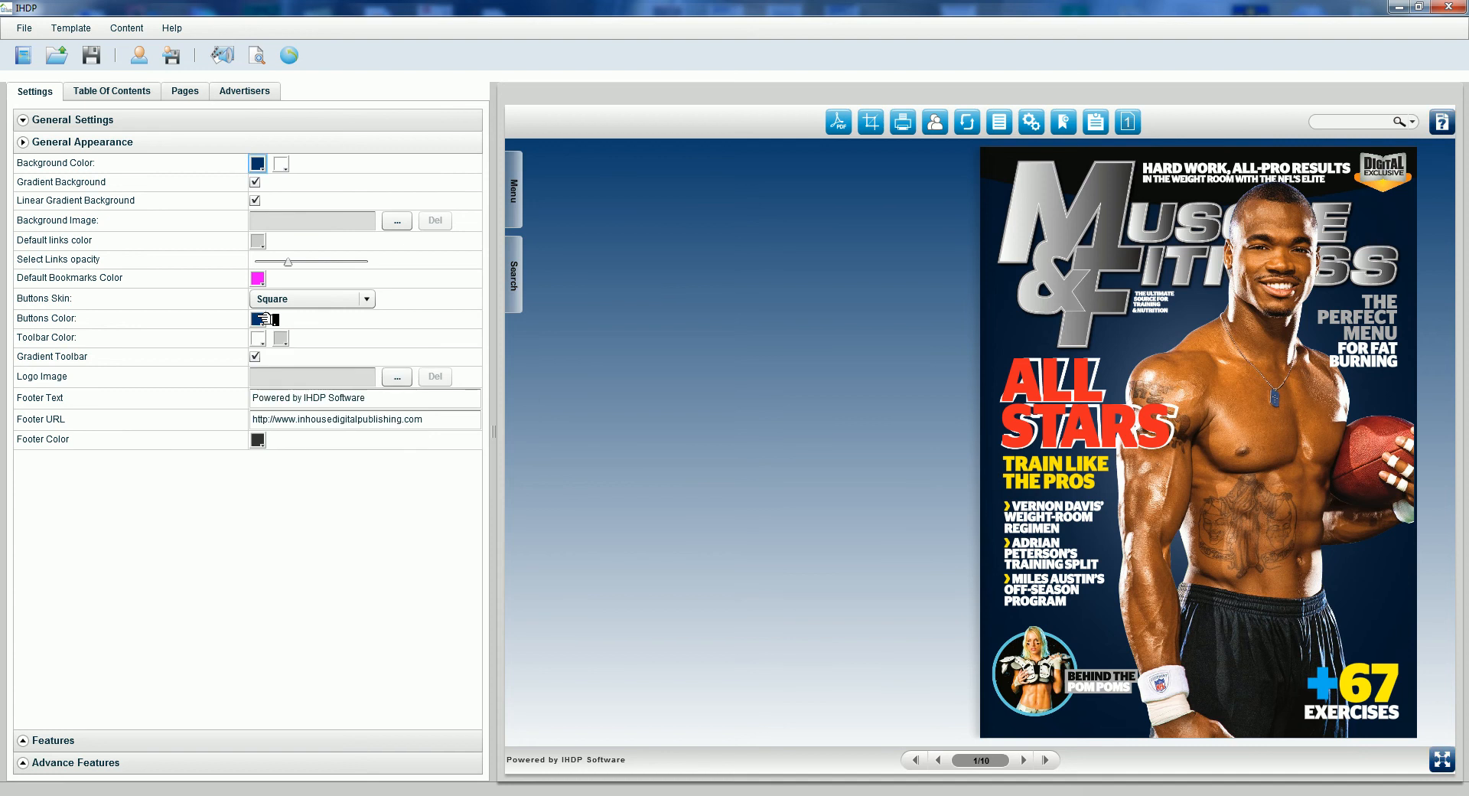
click(257, 336)
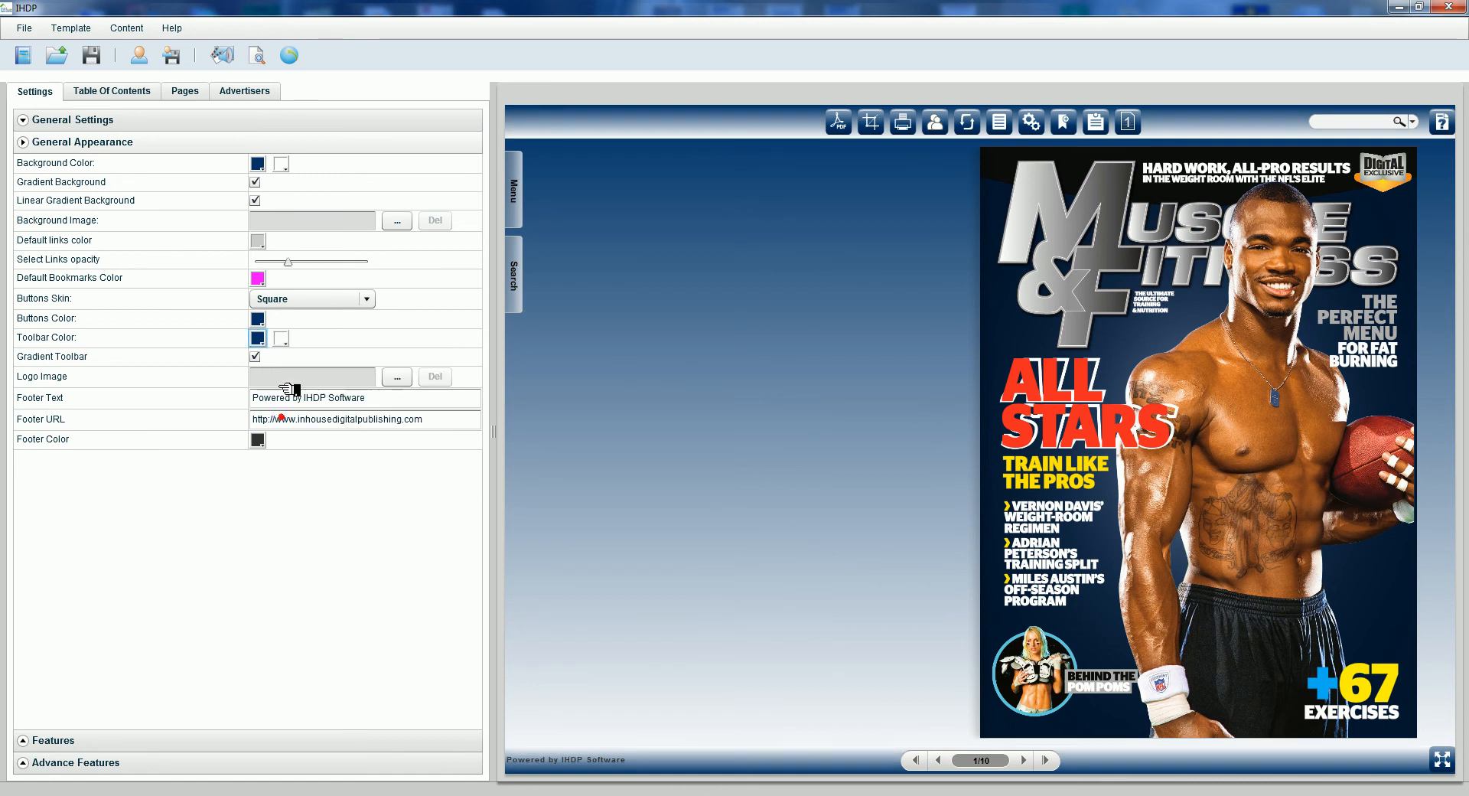
click(257, 277)
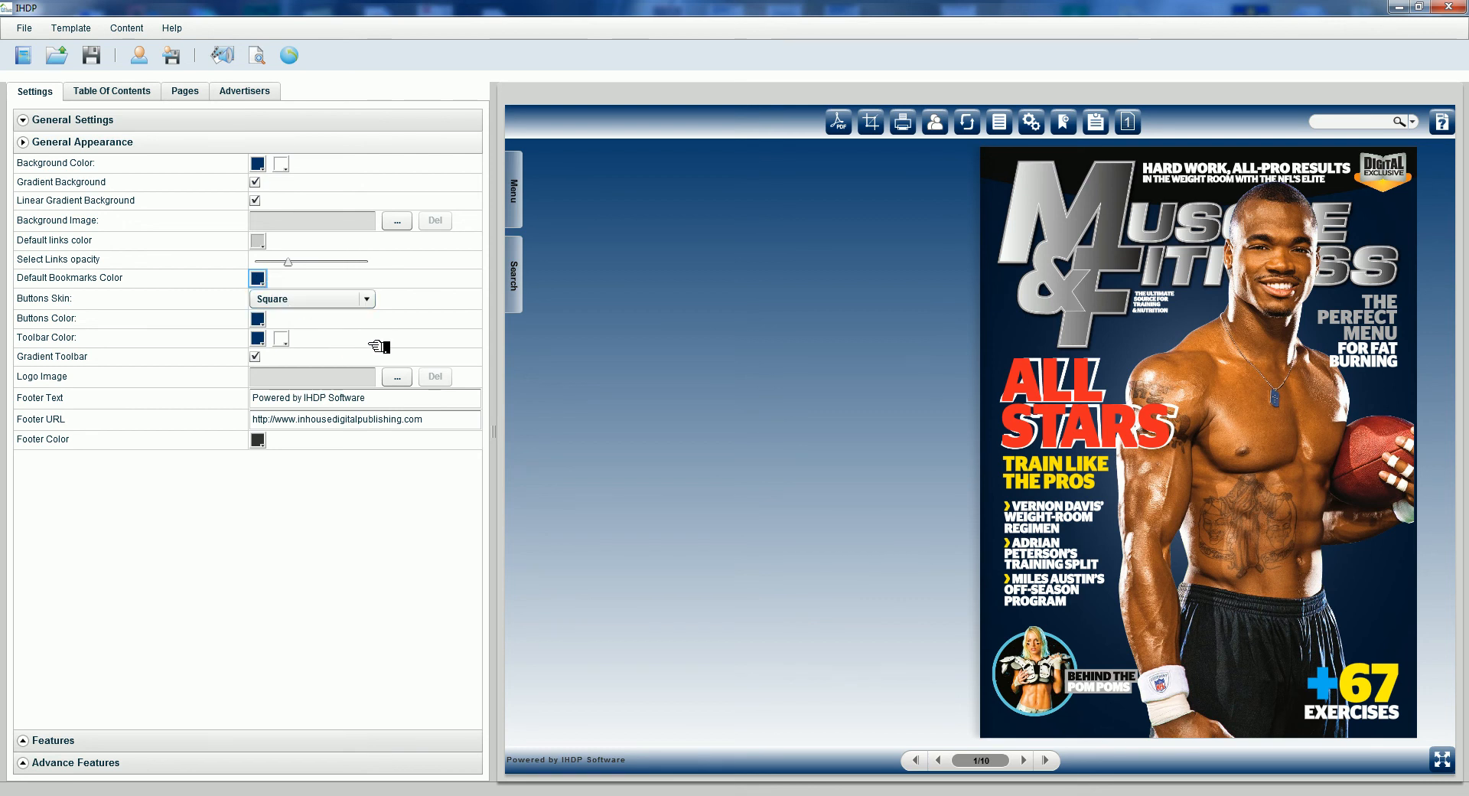
mouse_move(375, 446)
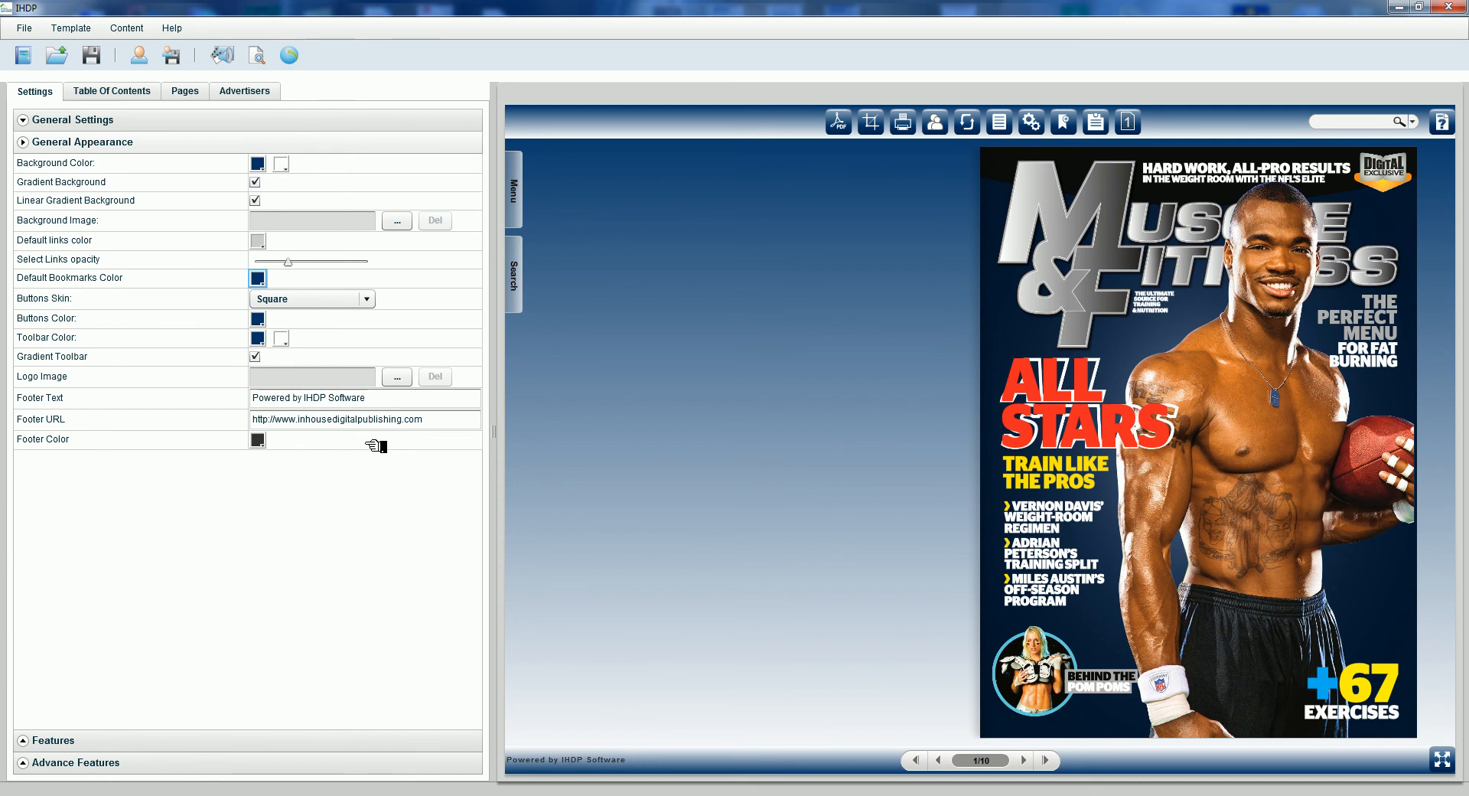
mouse_move(563, 760)
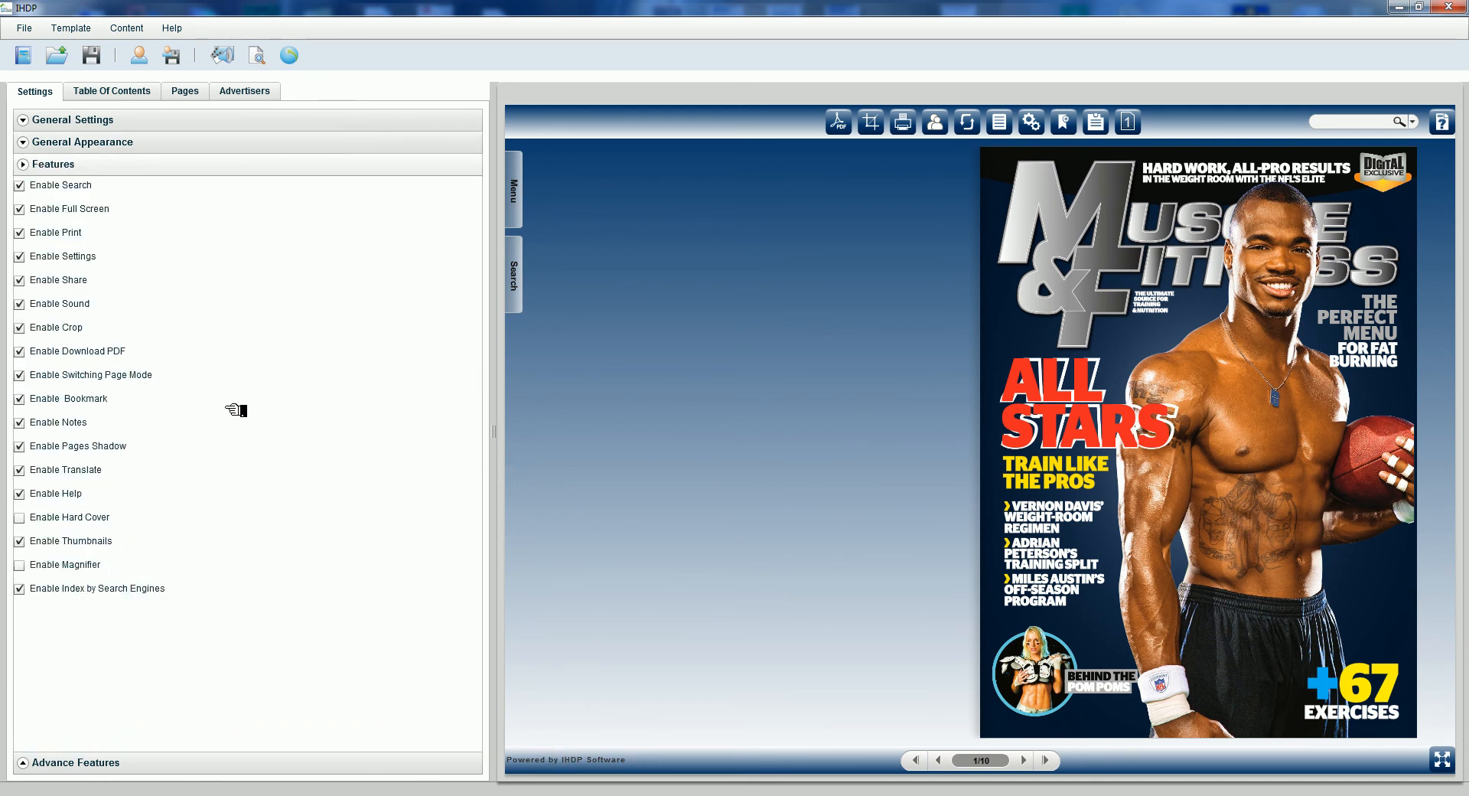
mouse_move(178, 358)
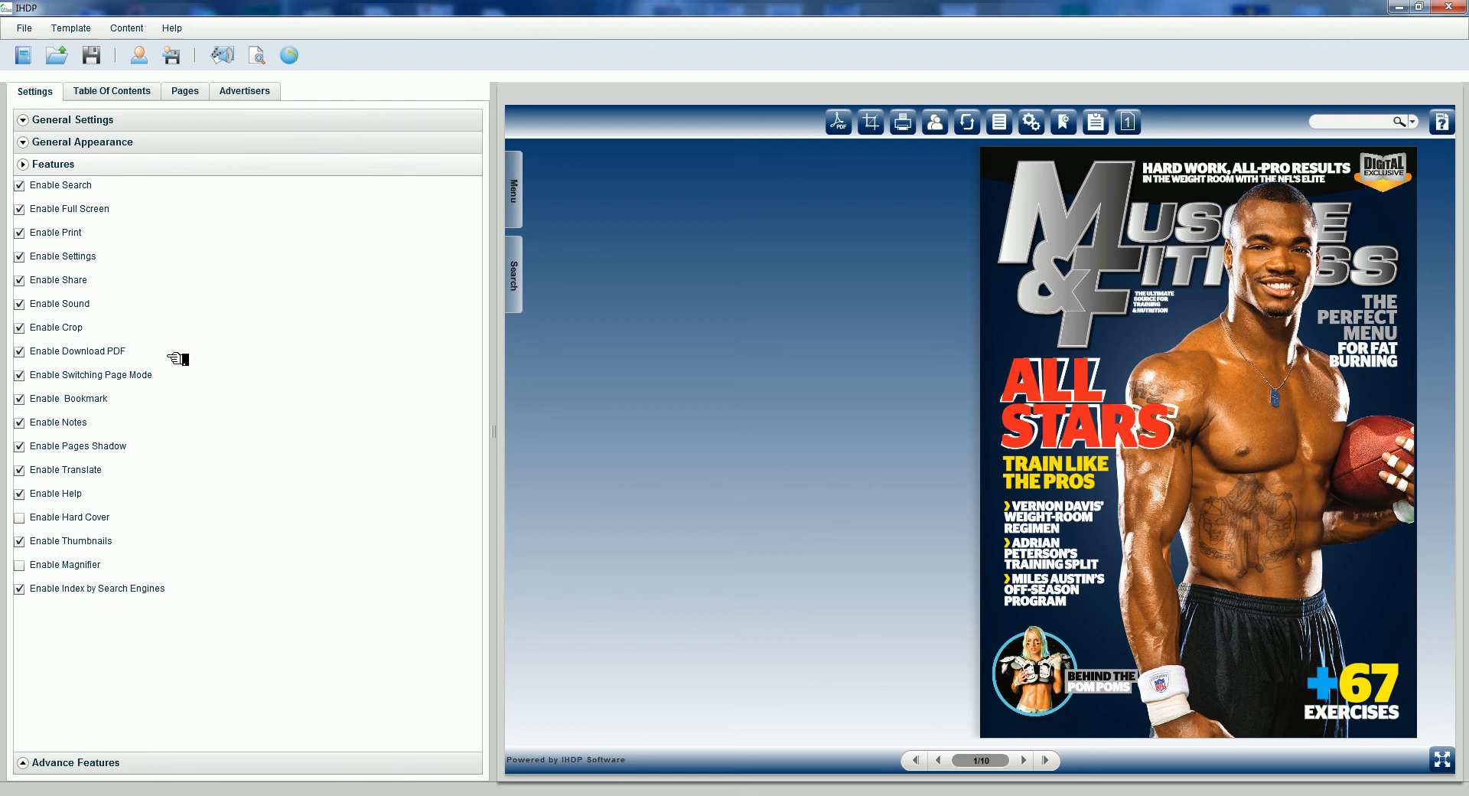
mouse_move(930, 286)
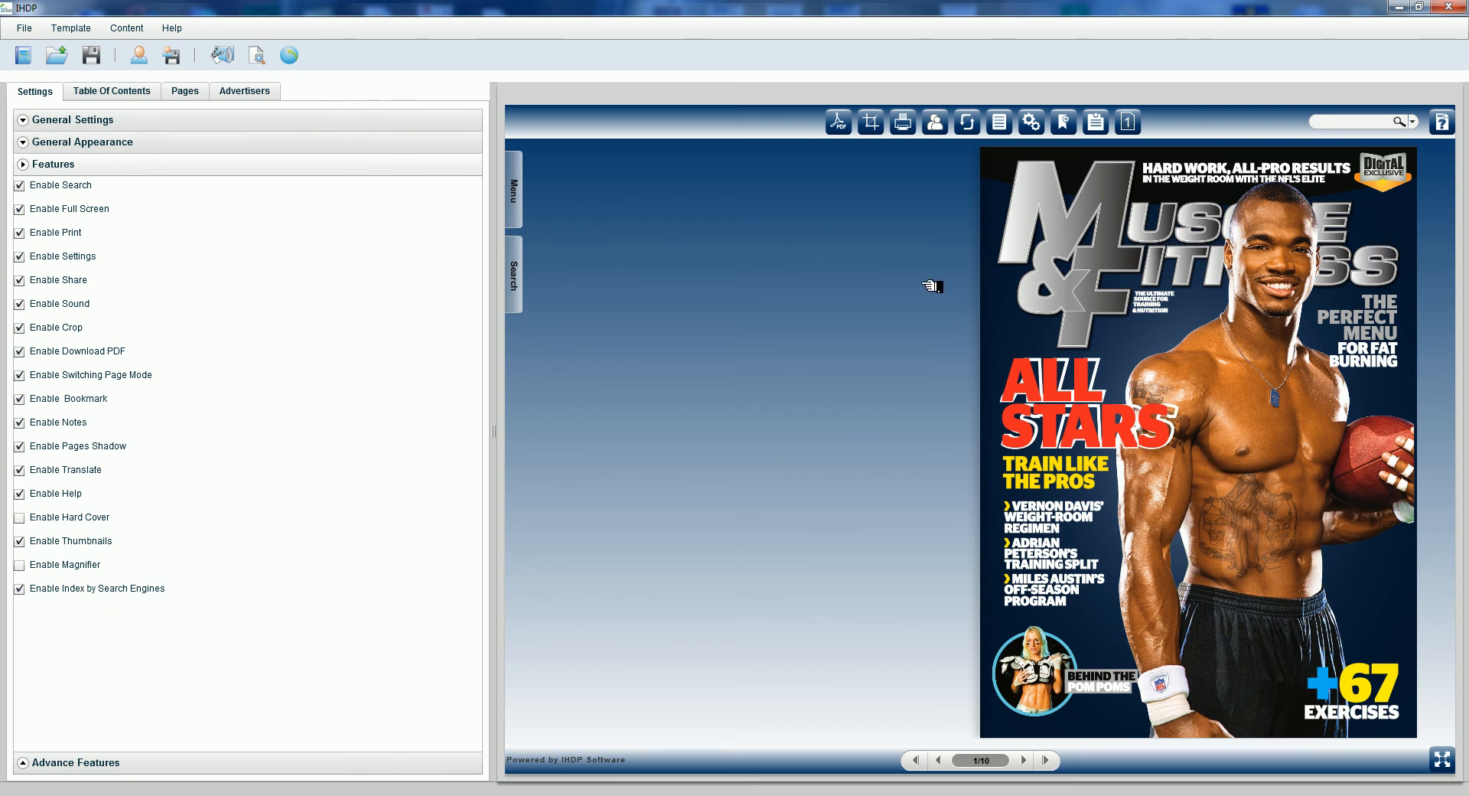
Expand the advanced feature settings showing fast flipping speed and 5x zoom
click(53, 164)
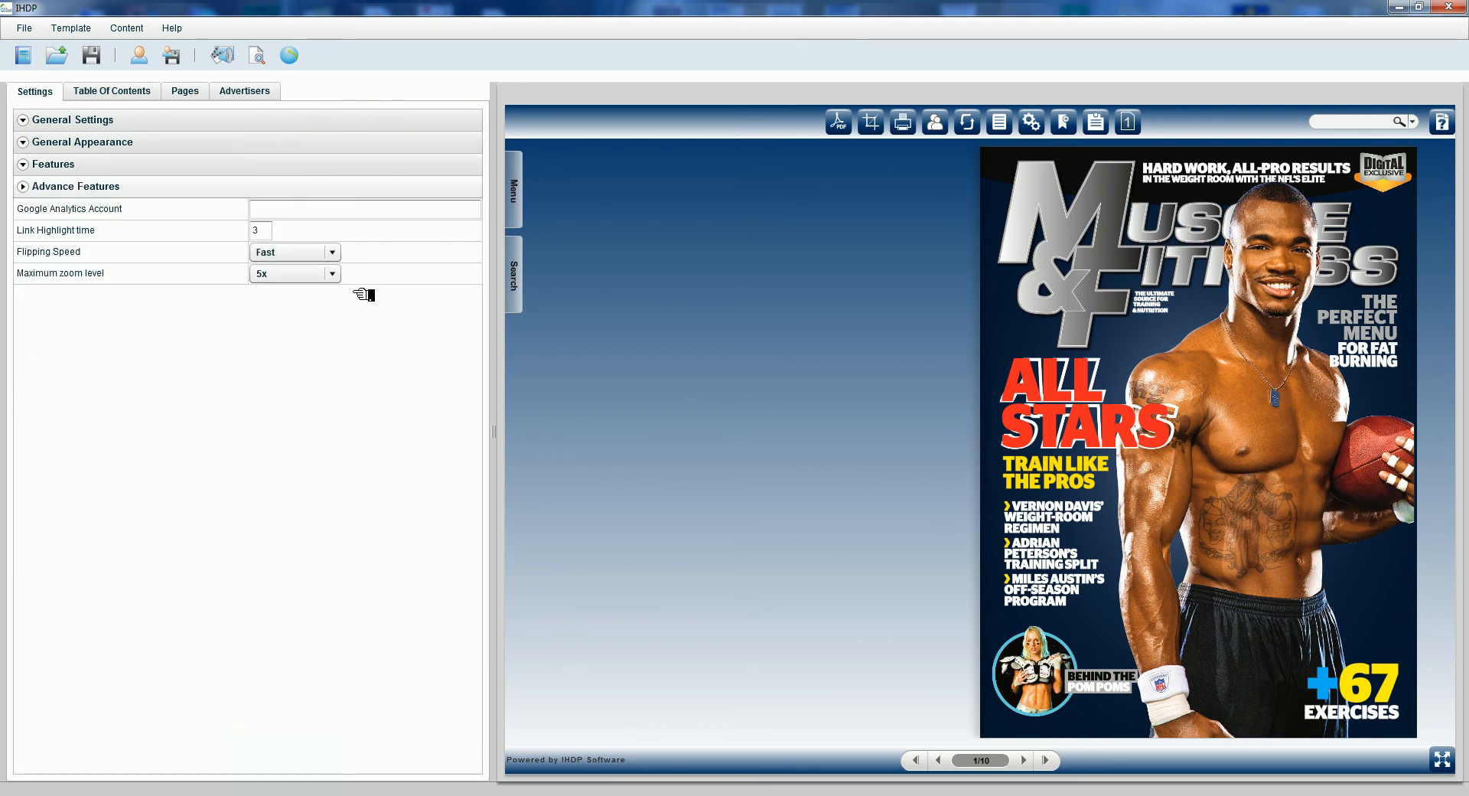
Set the edition's maximum zoom level to 10x in the advanced features
click(364, 209)
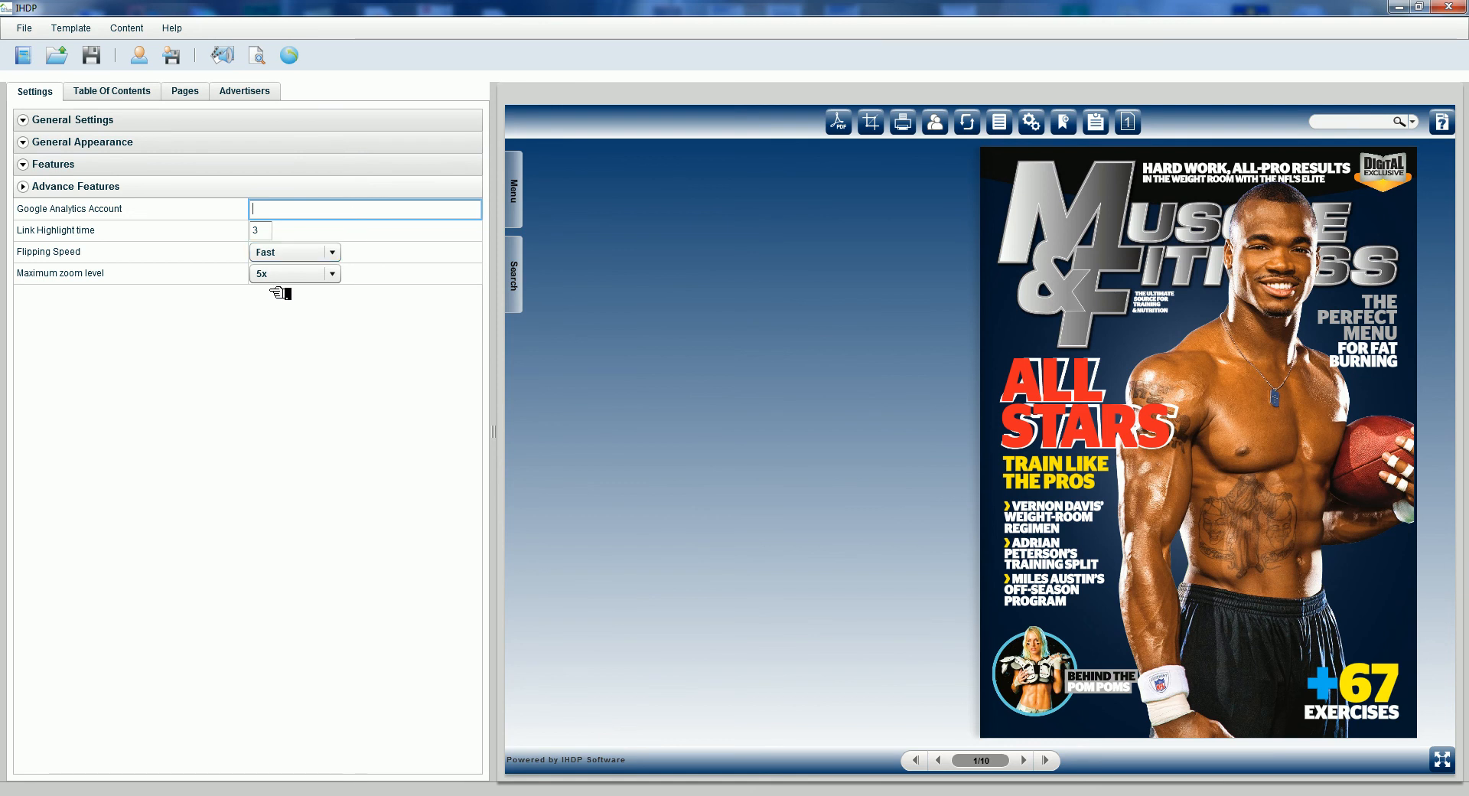
mouse_move(232, 274)
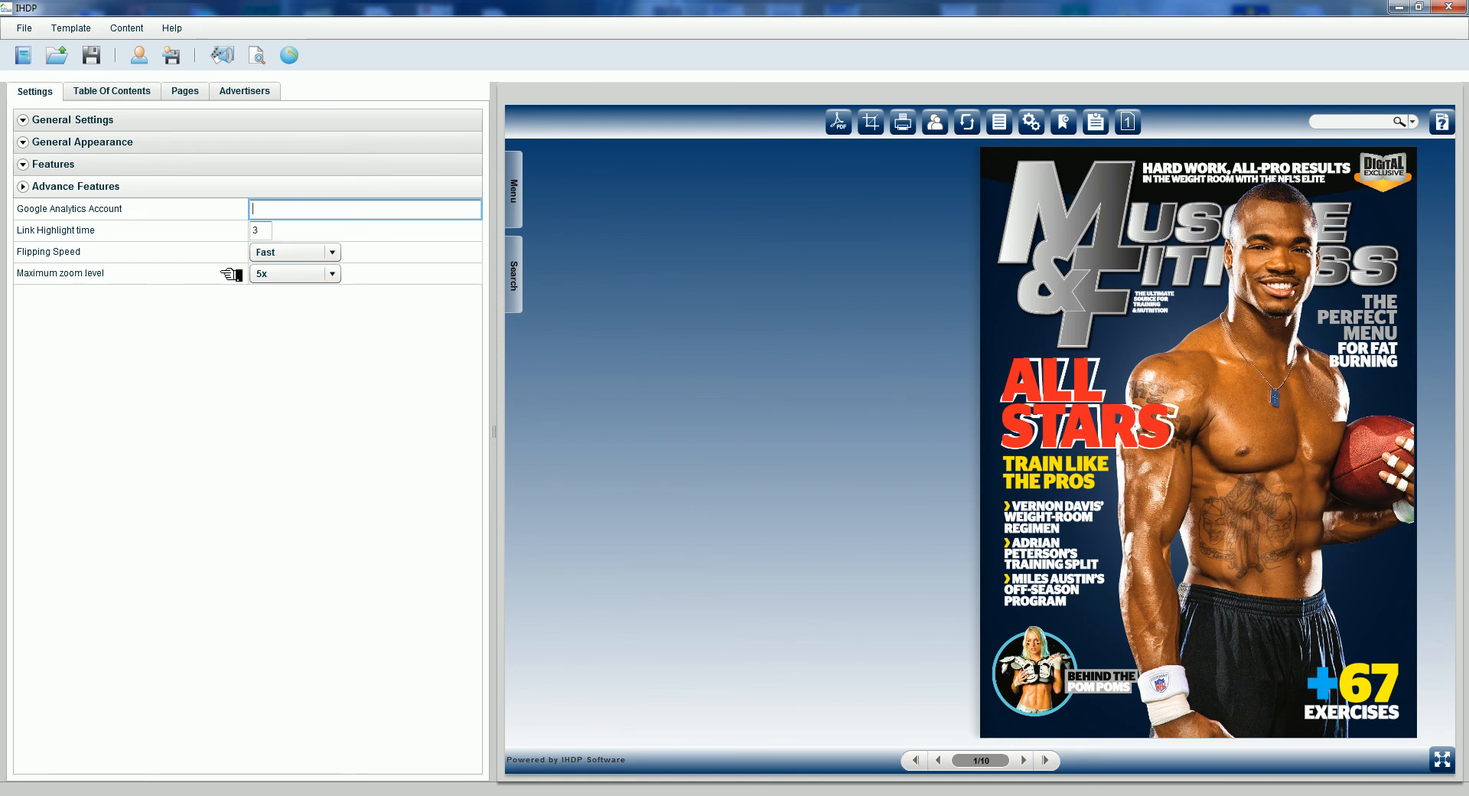
click(333, 273)
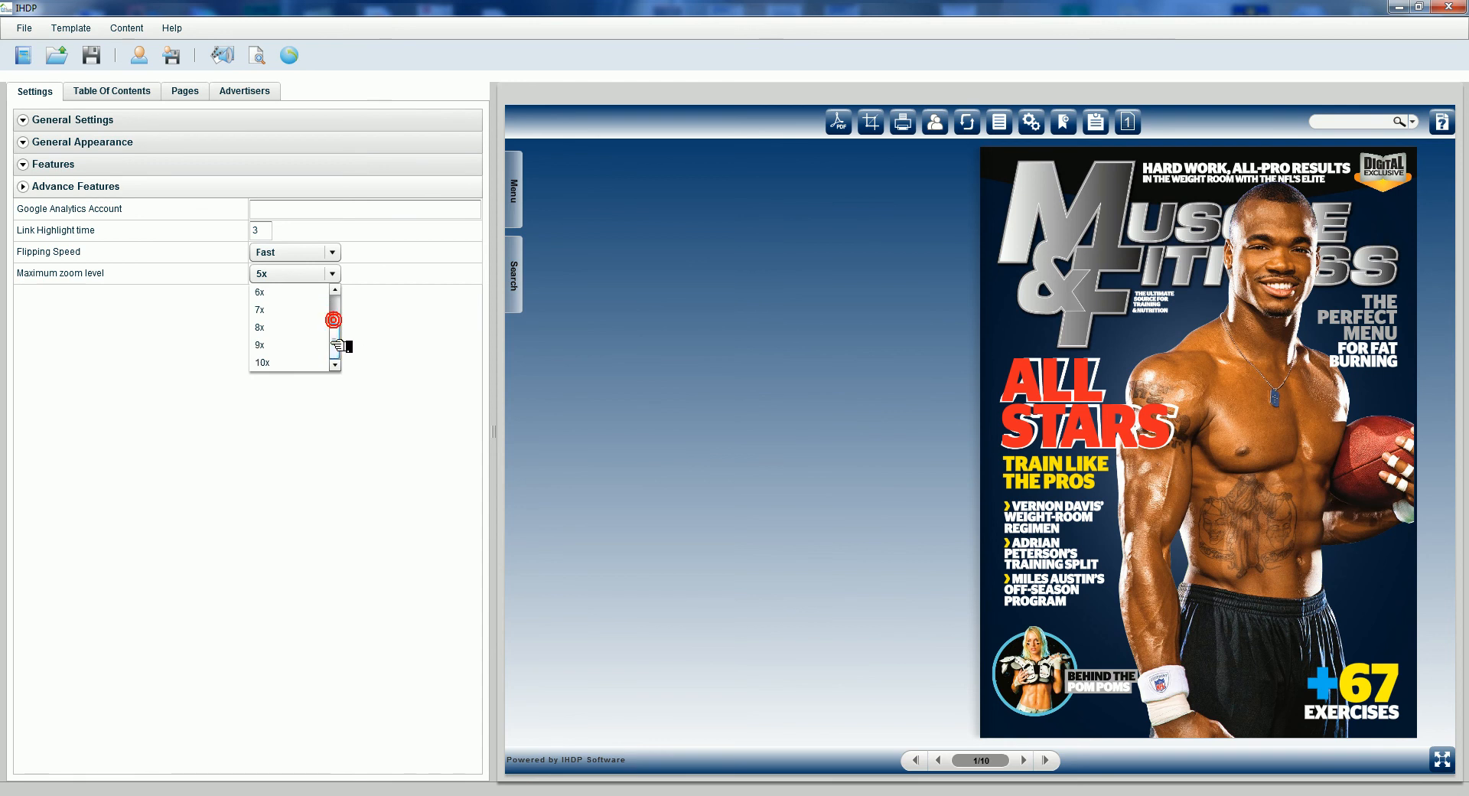
click(268, 362)
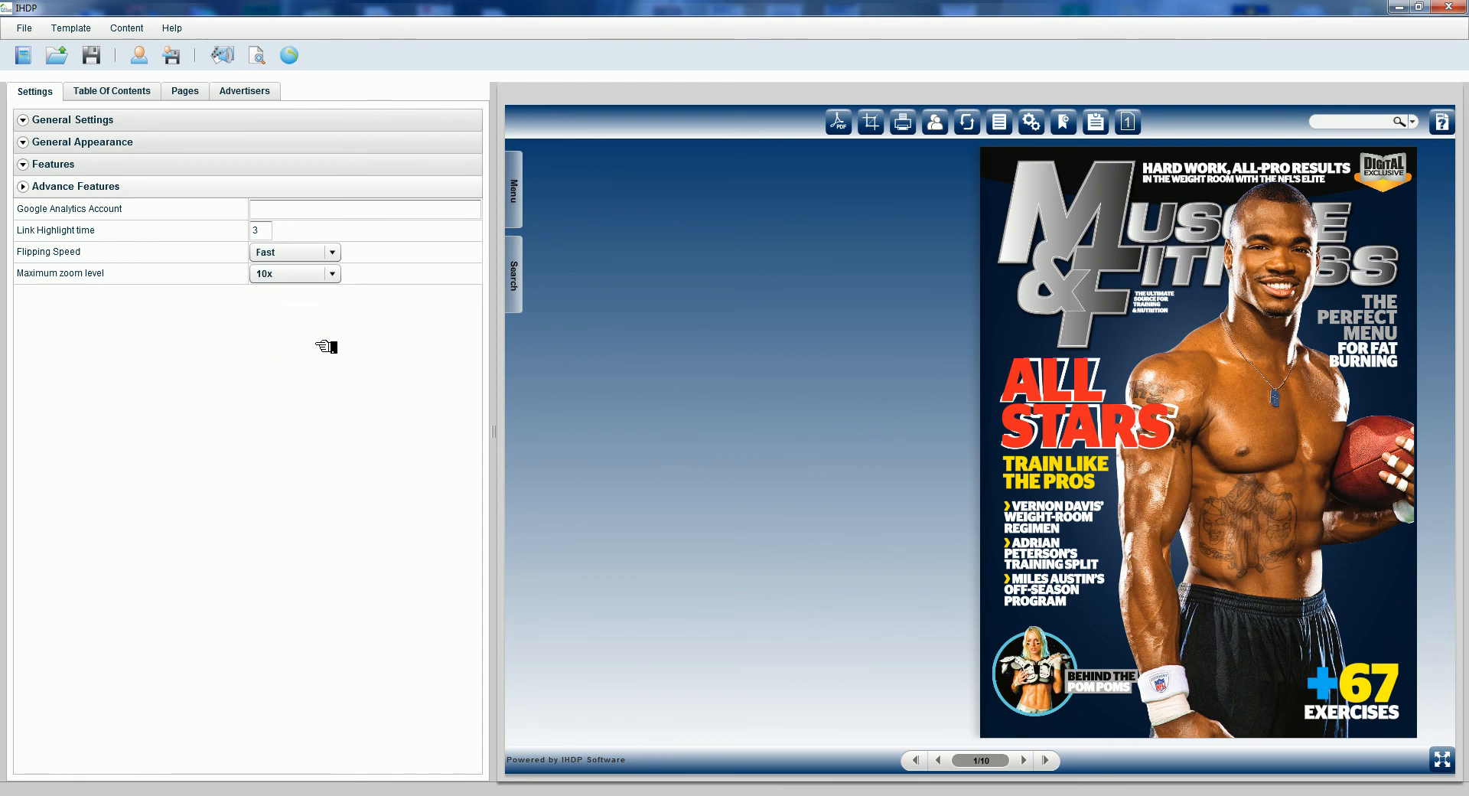
Save the project as 'IHDP Sample 1' in the IHDP Output Folder
click(23, 28)
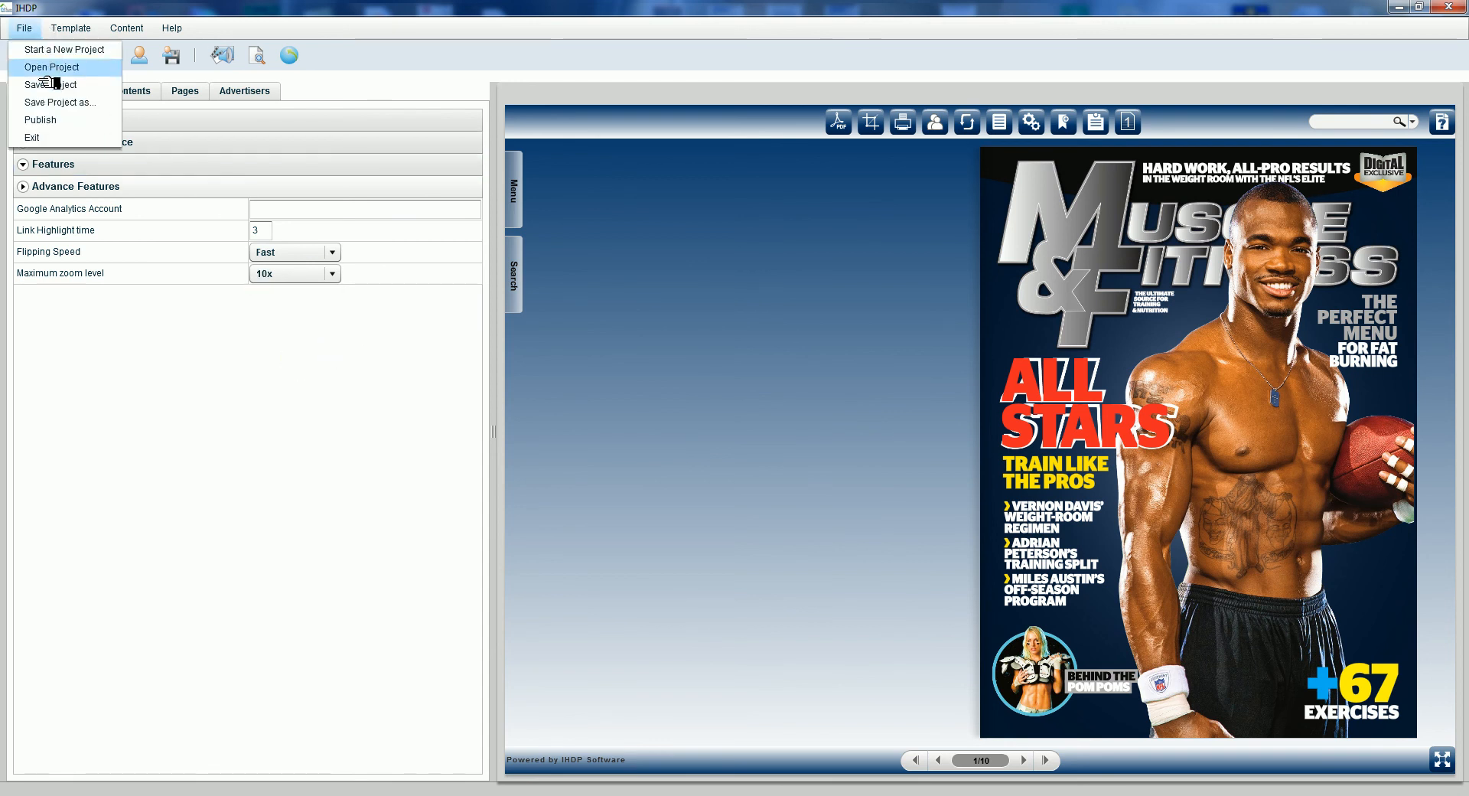
click(49, 84)
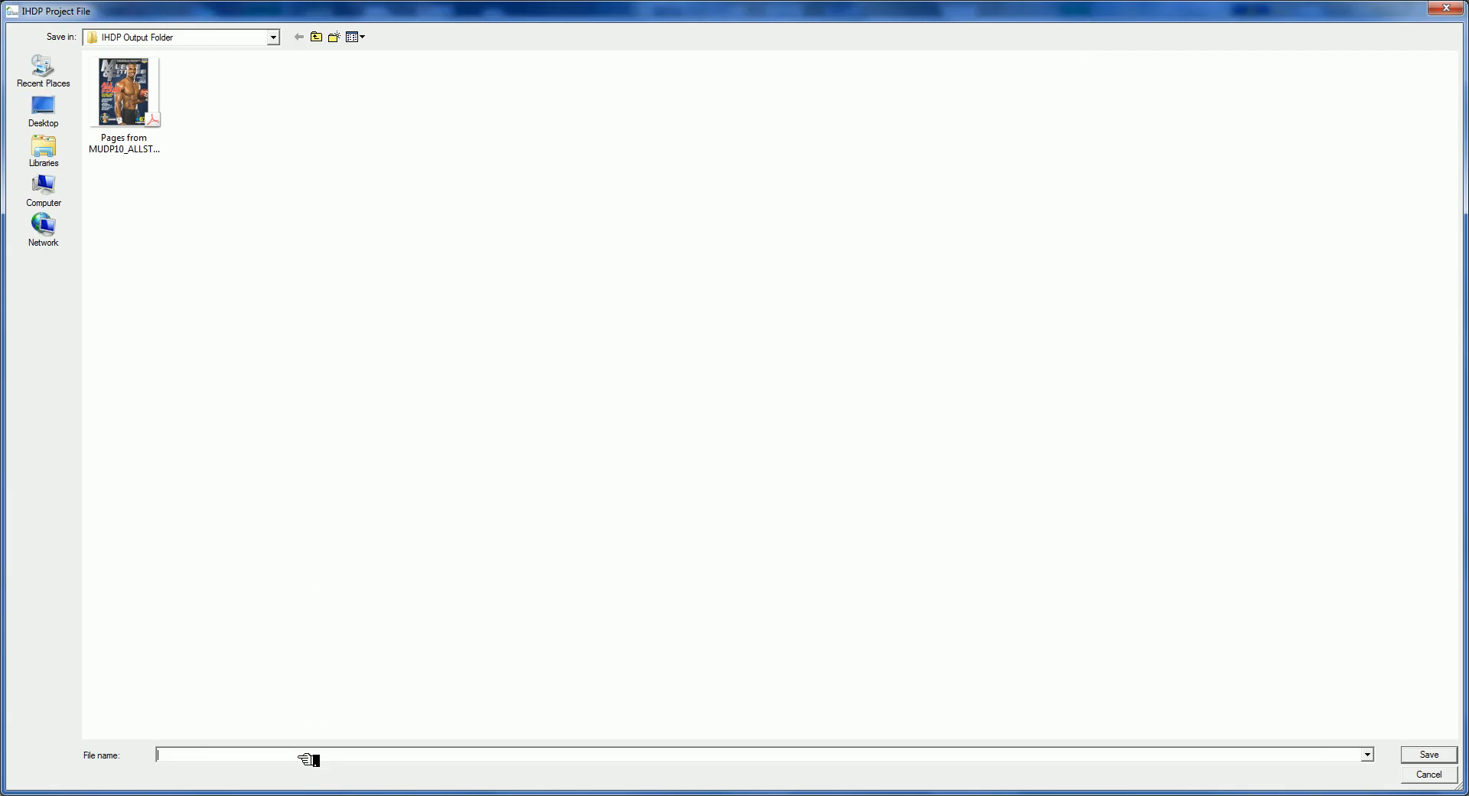
mouse_move(322, 706)
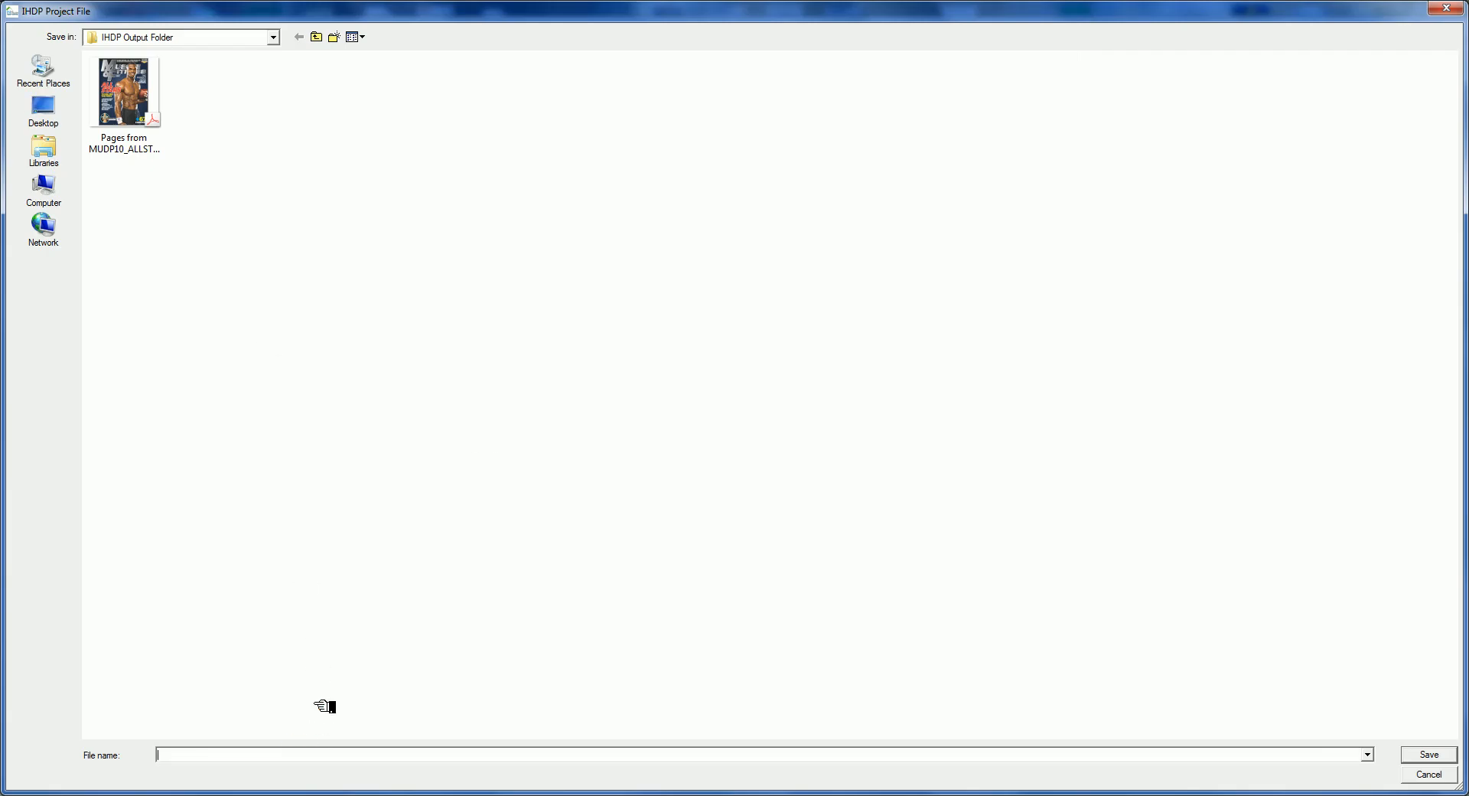
text(IHDP S)
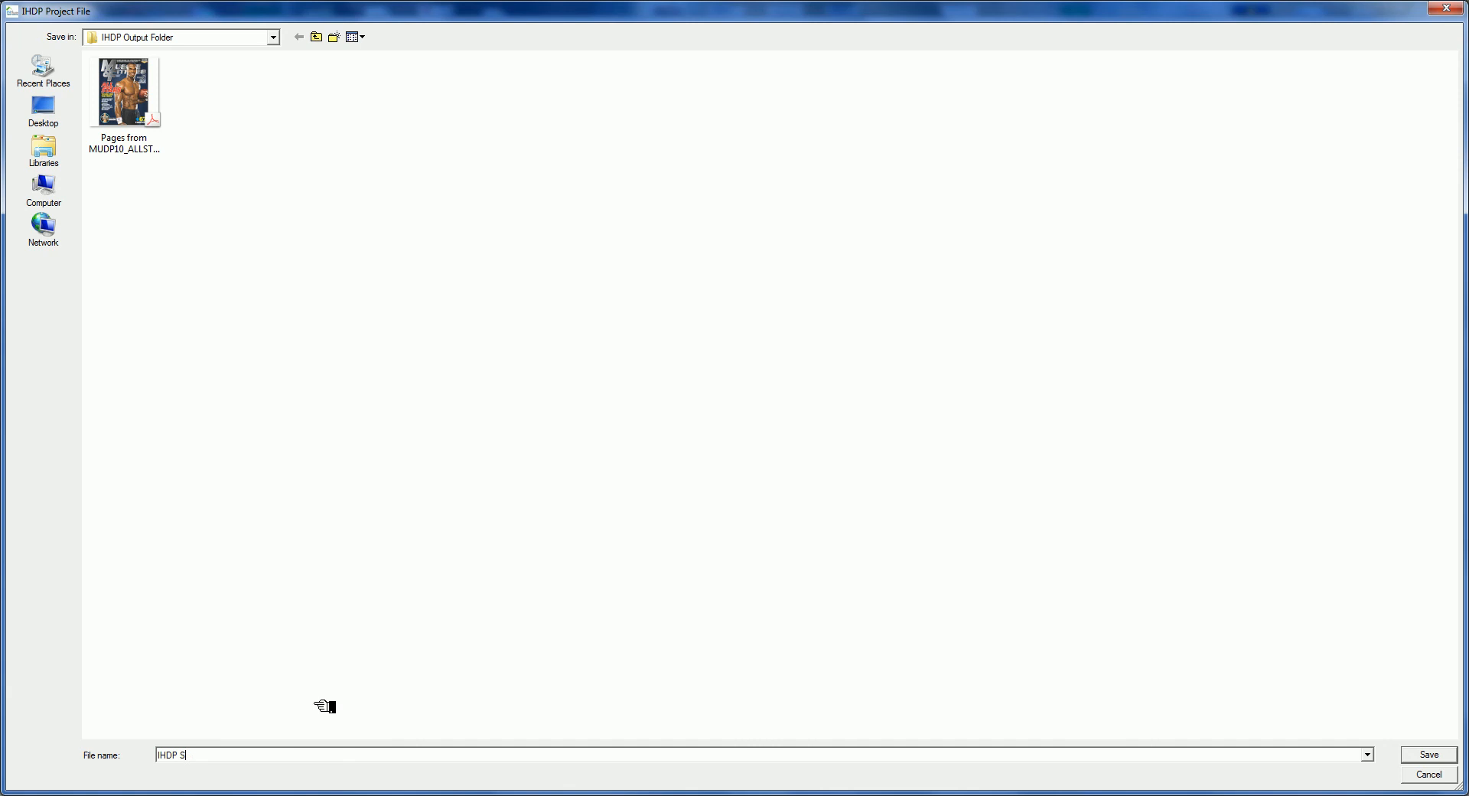
text(ampl)
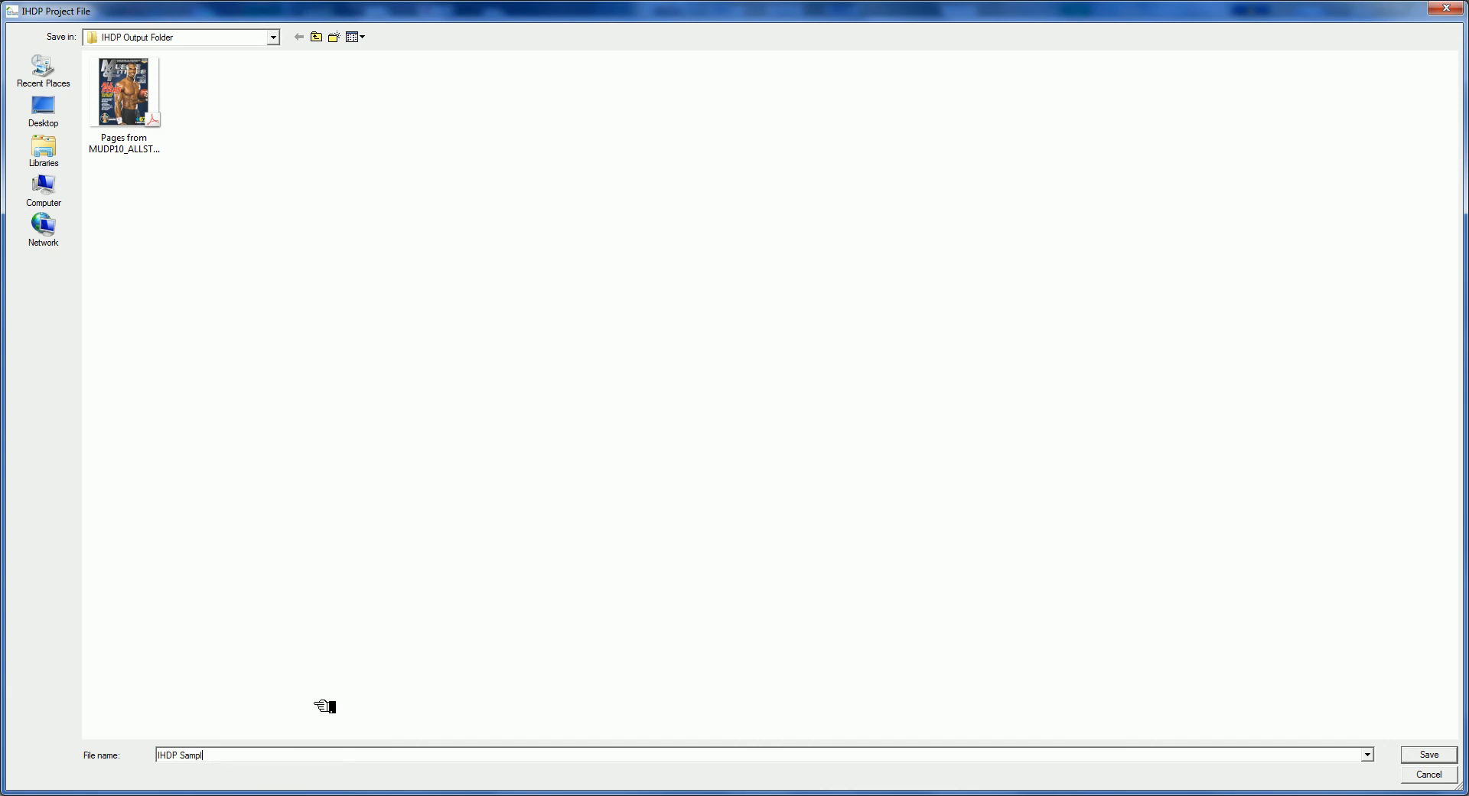
text(e 1)
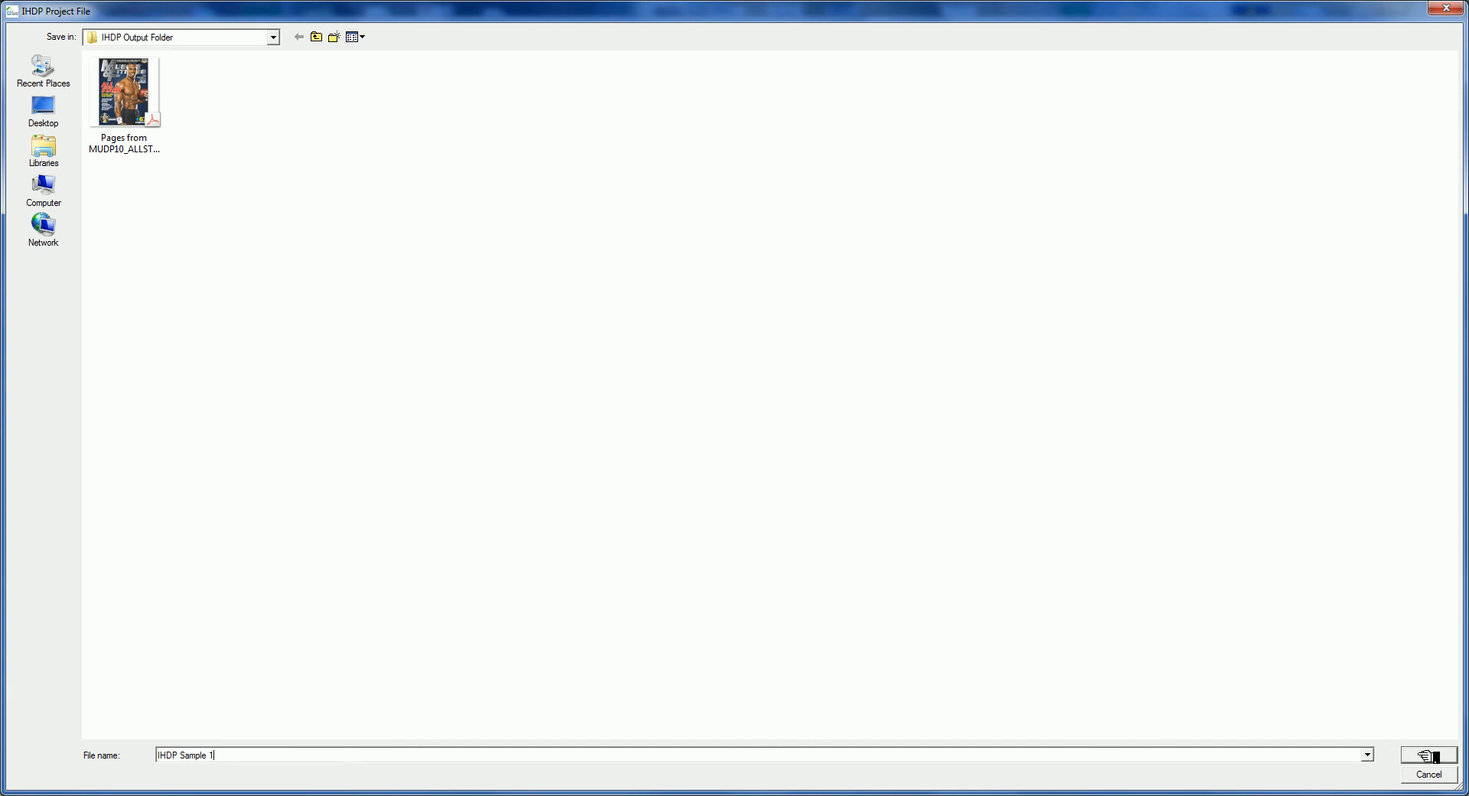
click(1427, 756)
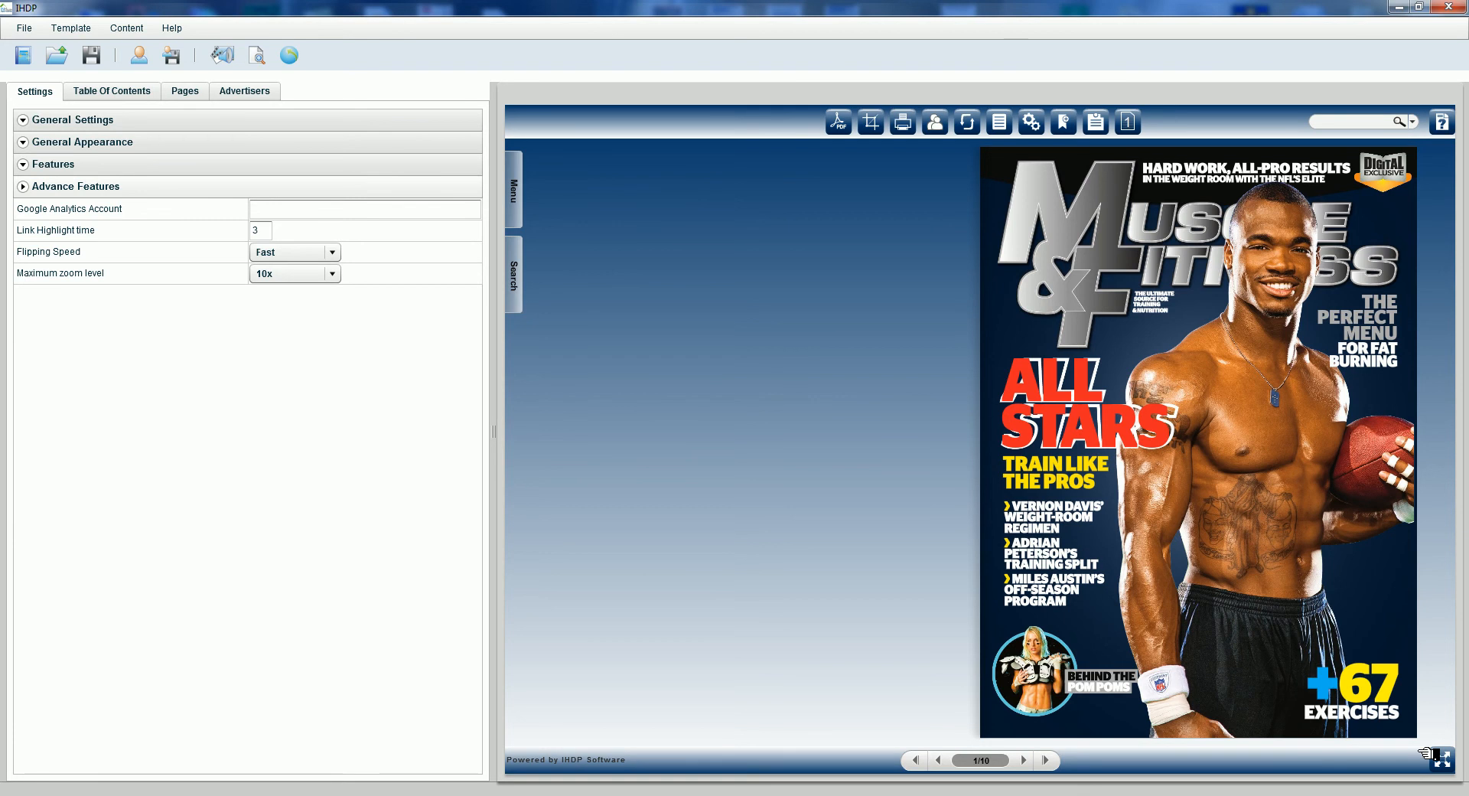
Publish the edition as HTML named IHDP-Sample-1 to the IHDP Output Folder
click(24, 27)
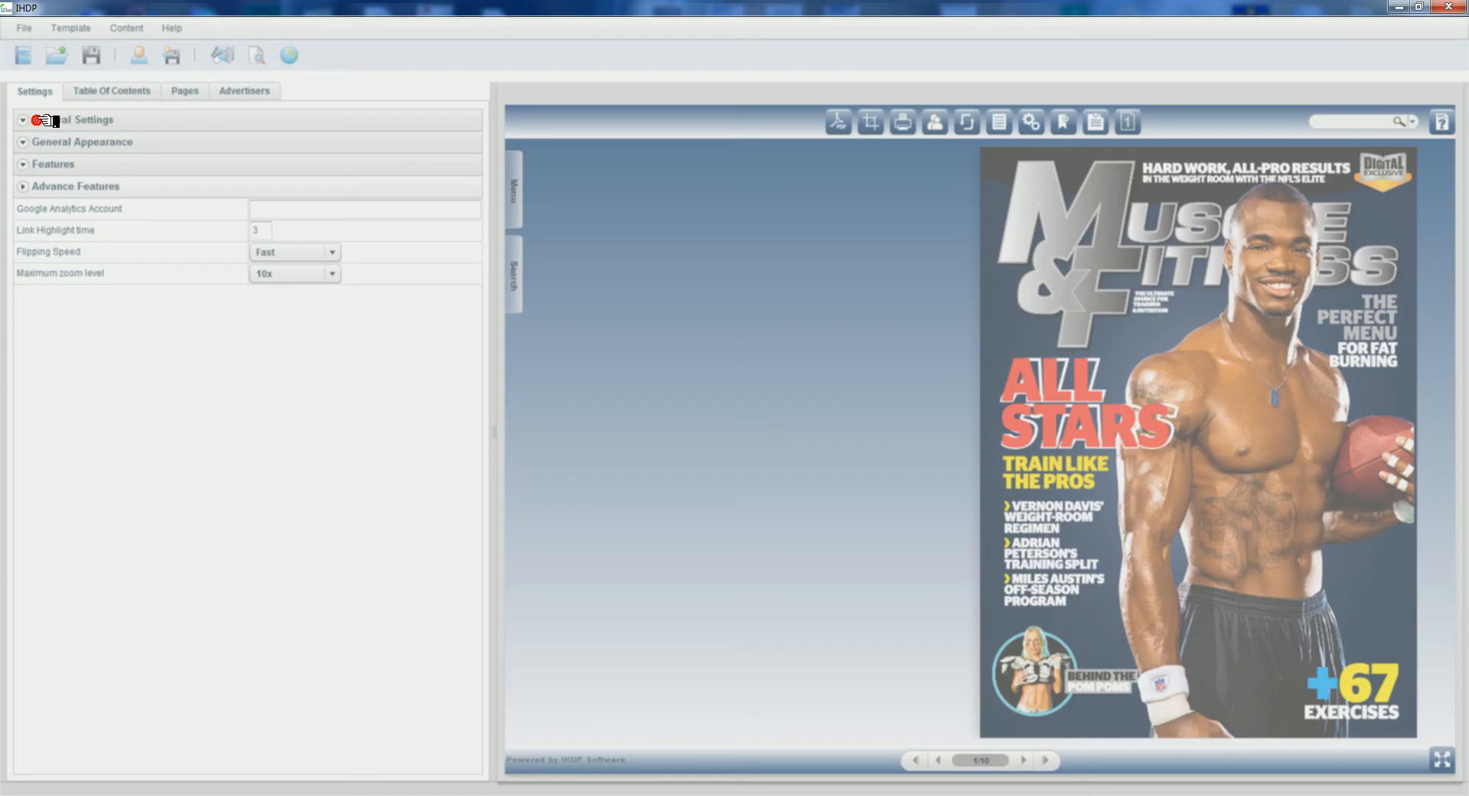
click(170, 55)
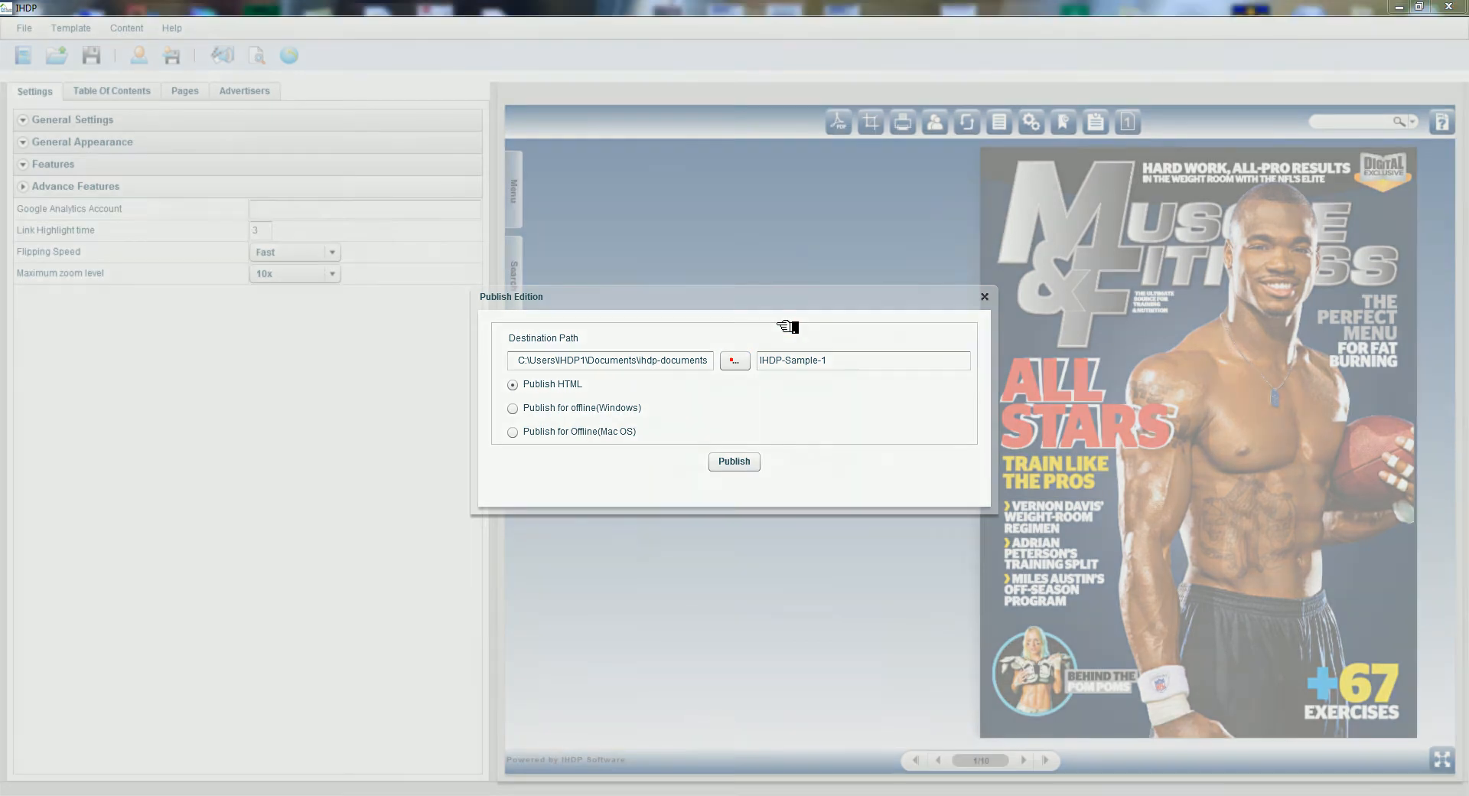
click(734, 360)
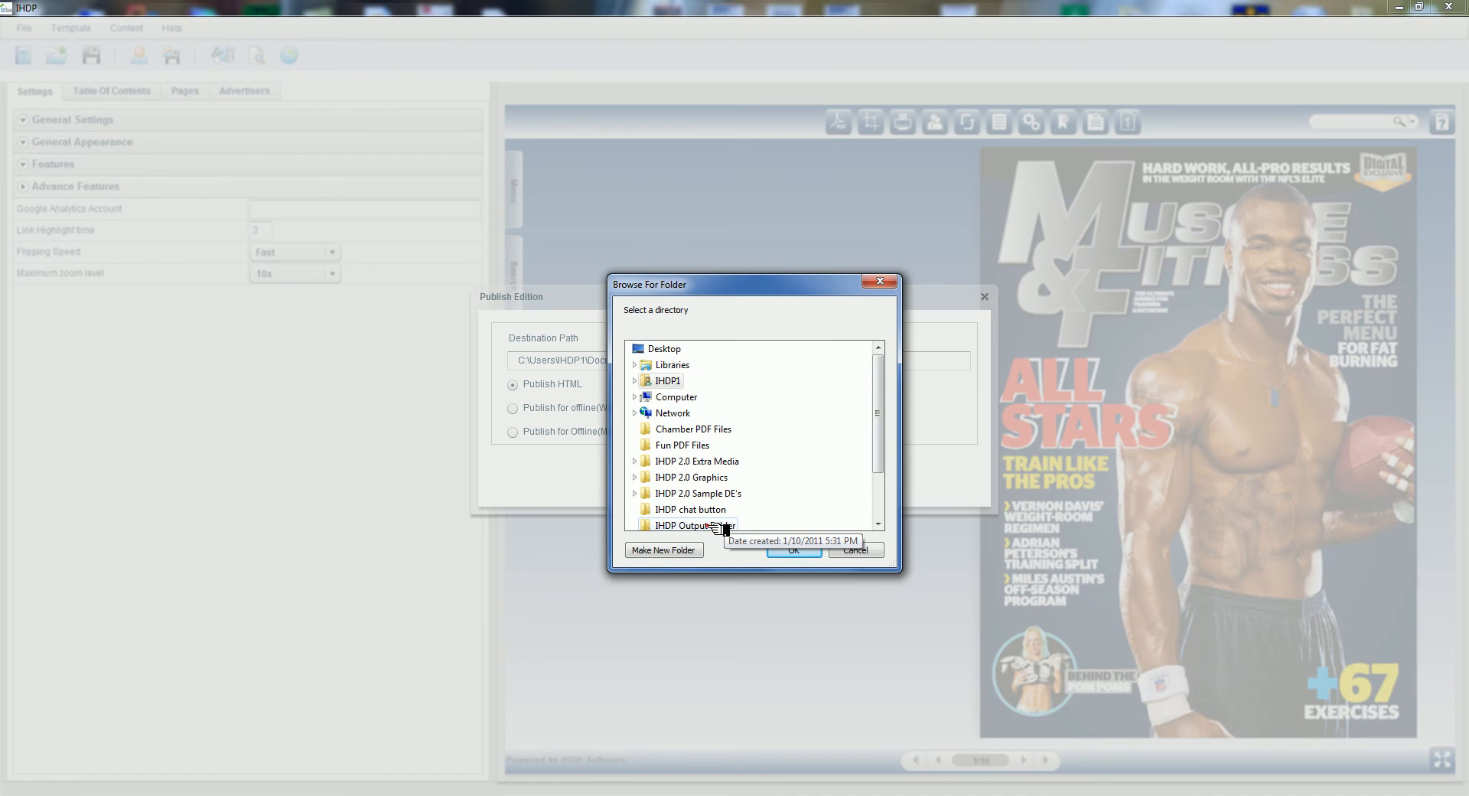
click(792, 550)
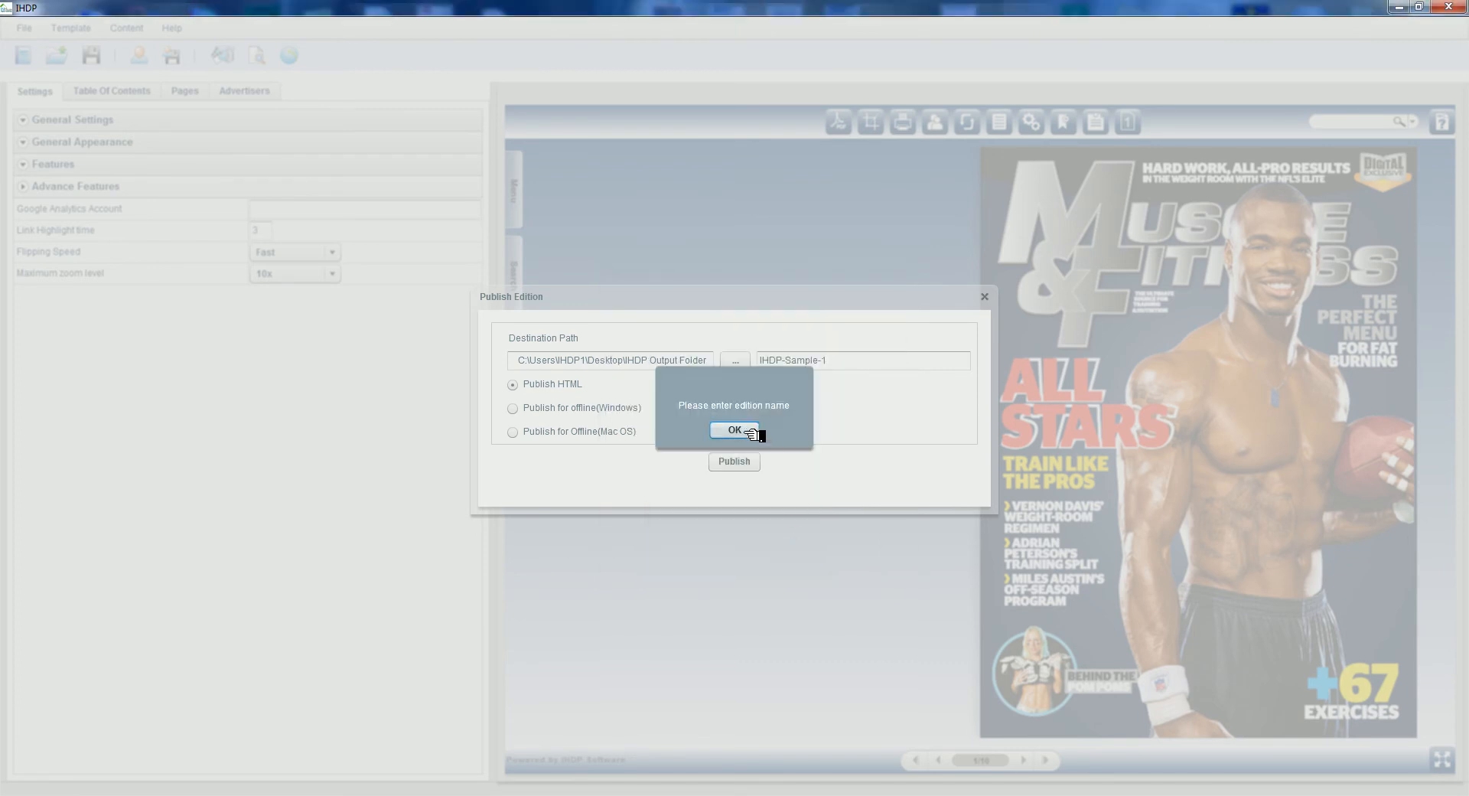
click(734, 430)
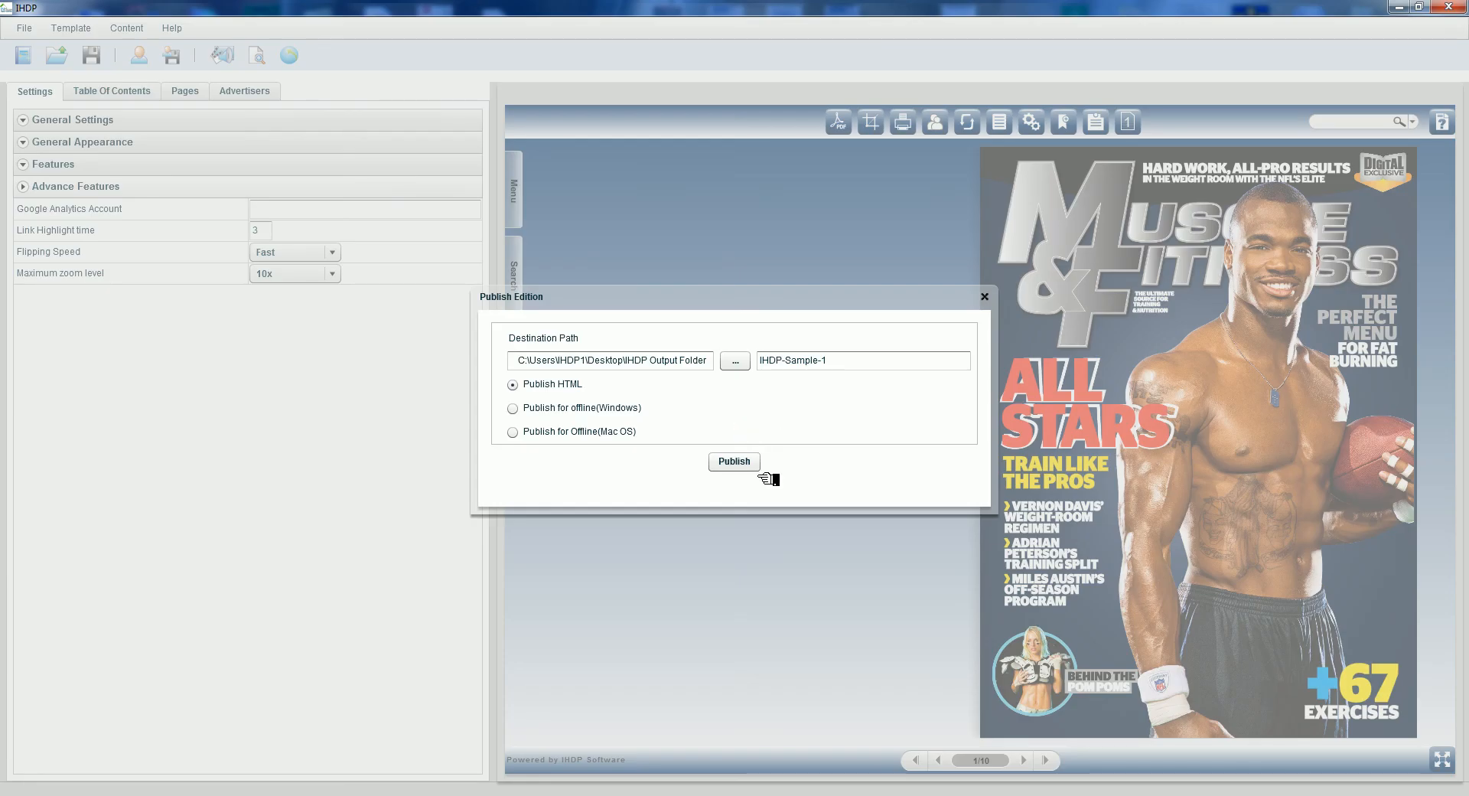
mouse_move(773, 457)
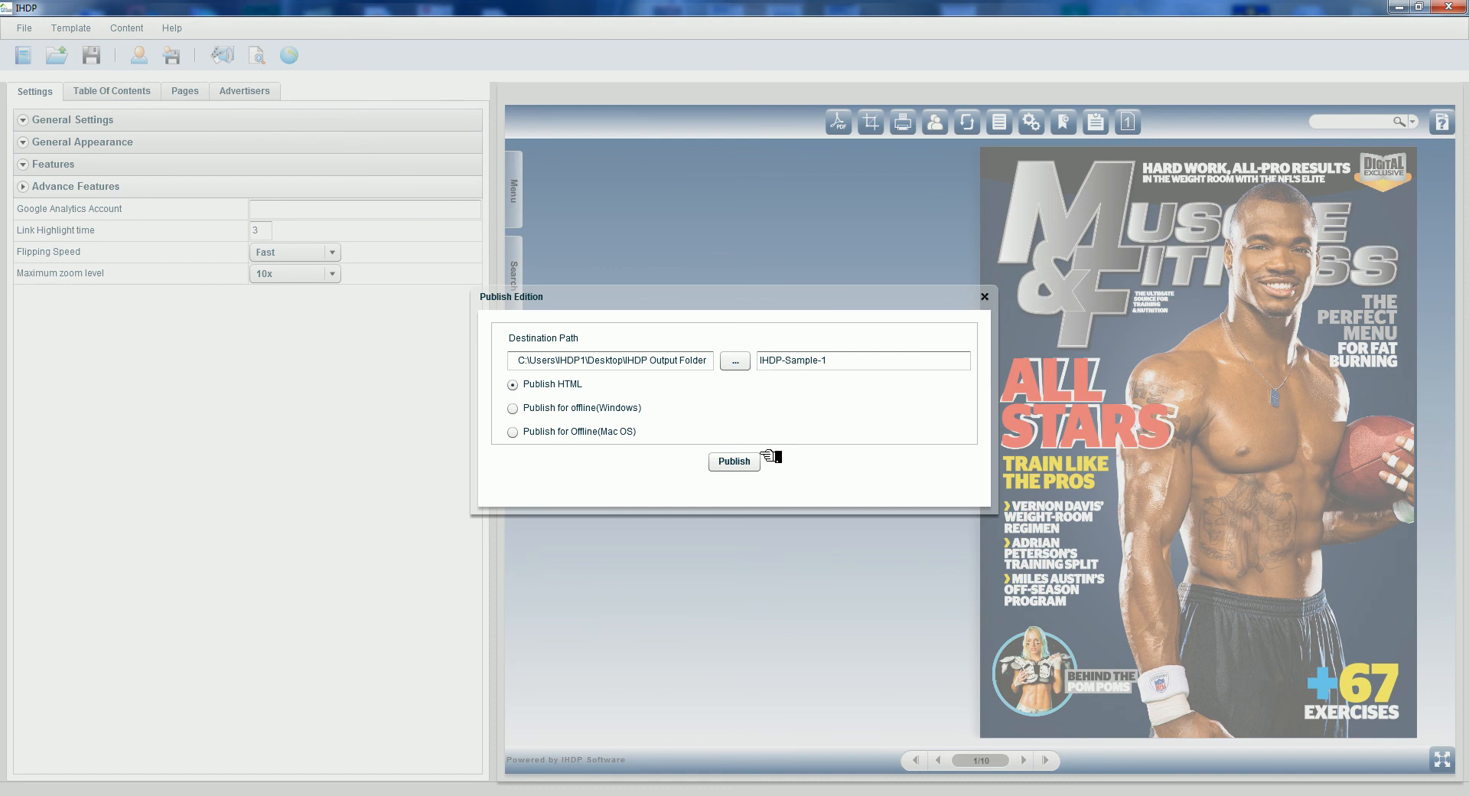
mouse_move(698, 466)
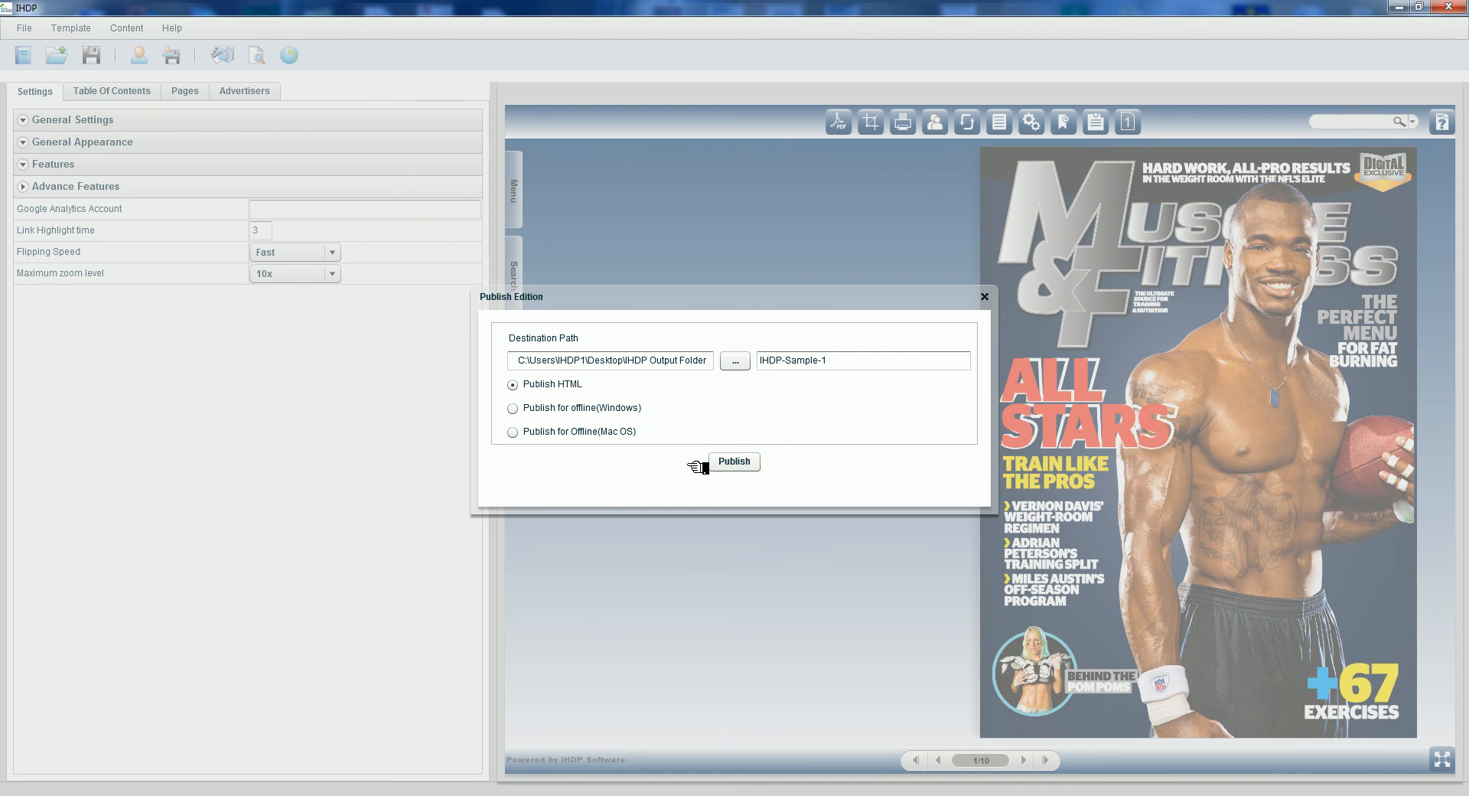
click(734, 462)
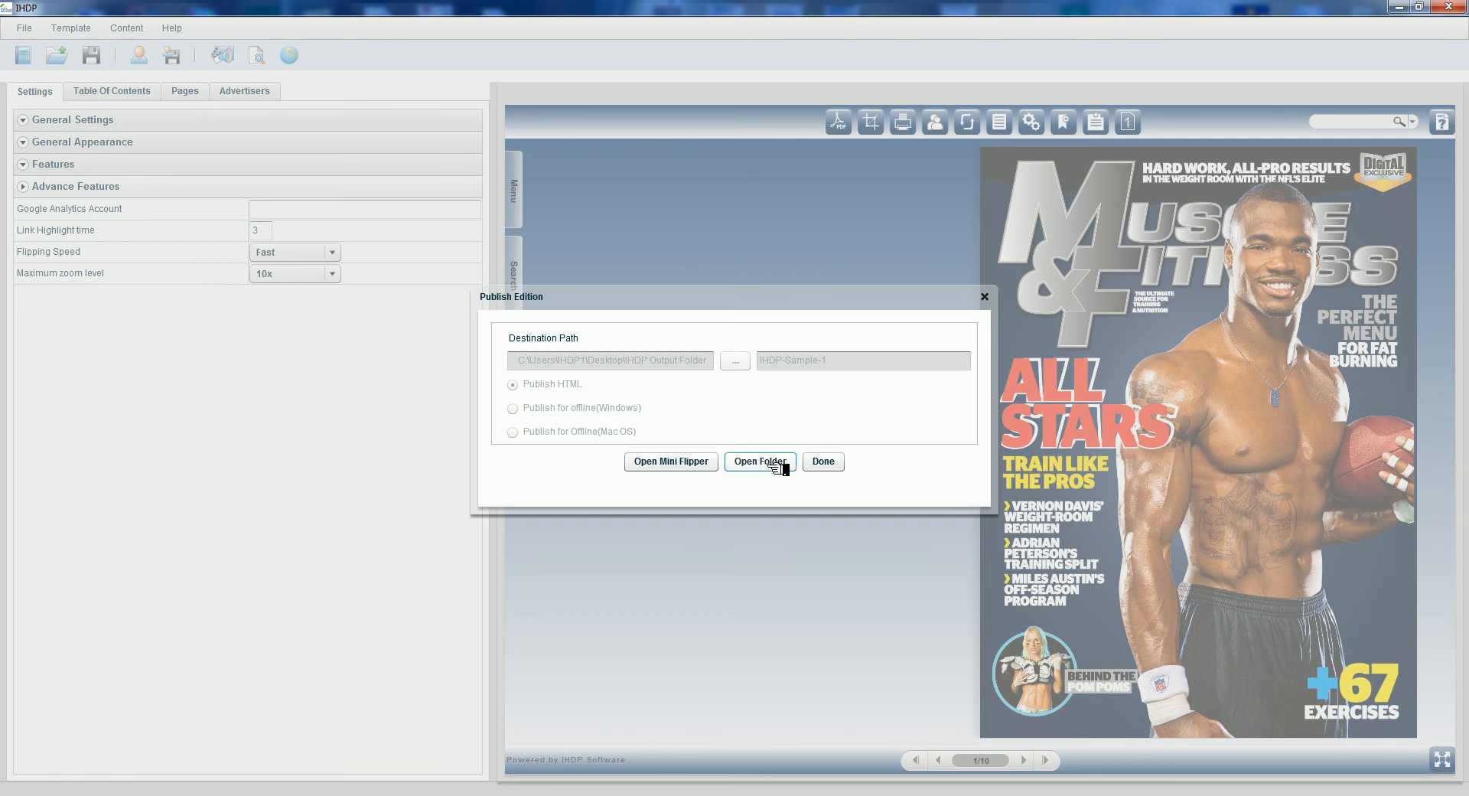
Open the published miniflipper file from the MiniFlipper folder, then finish publishing
click(760, 461)
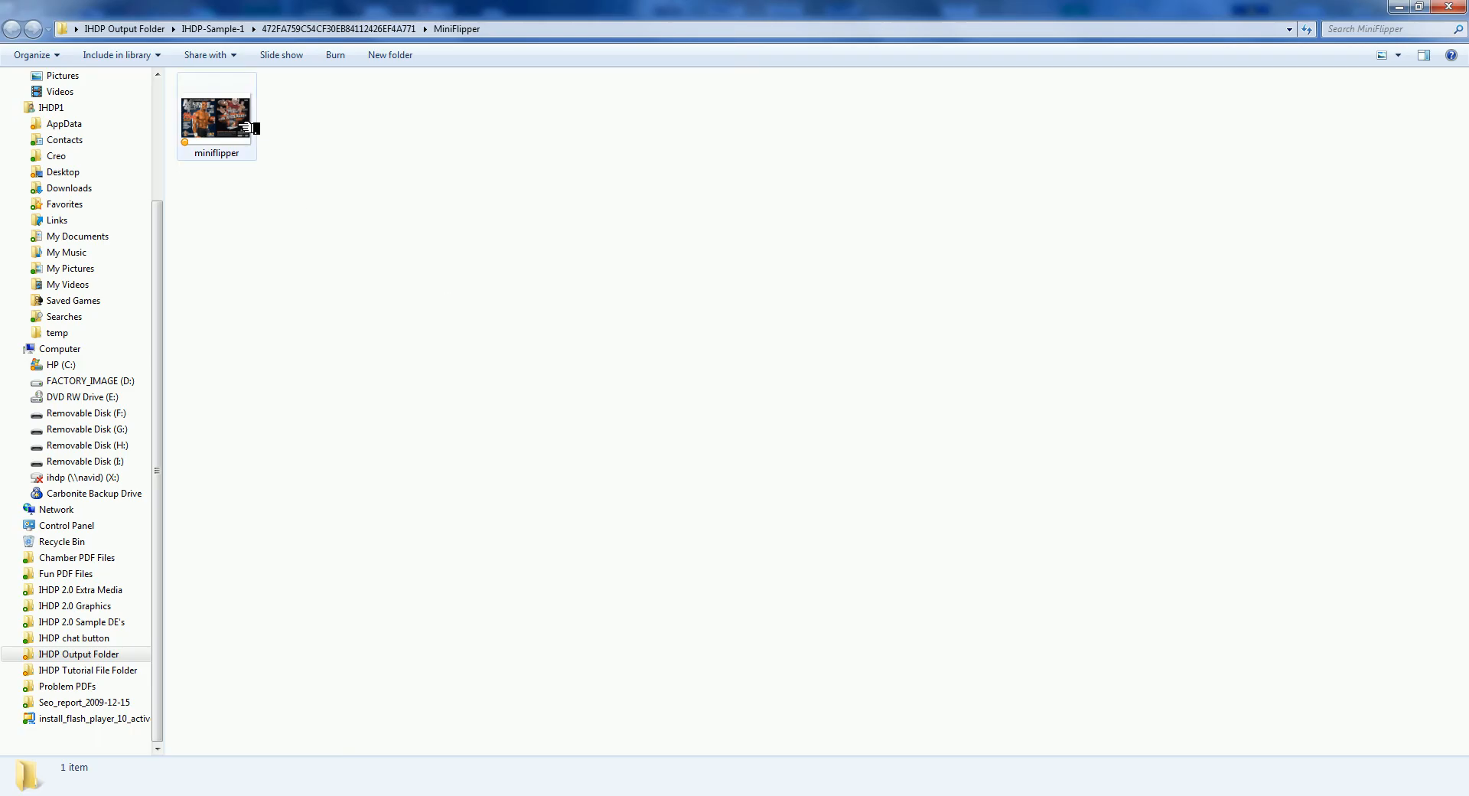
double_click(216, 103)
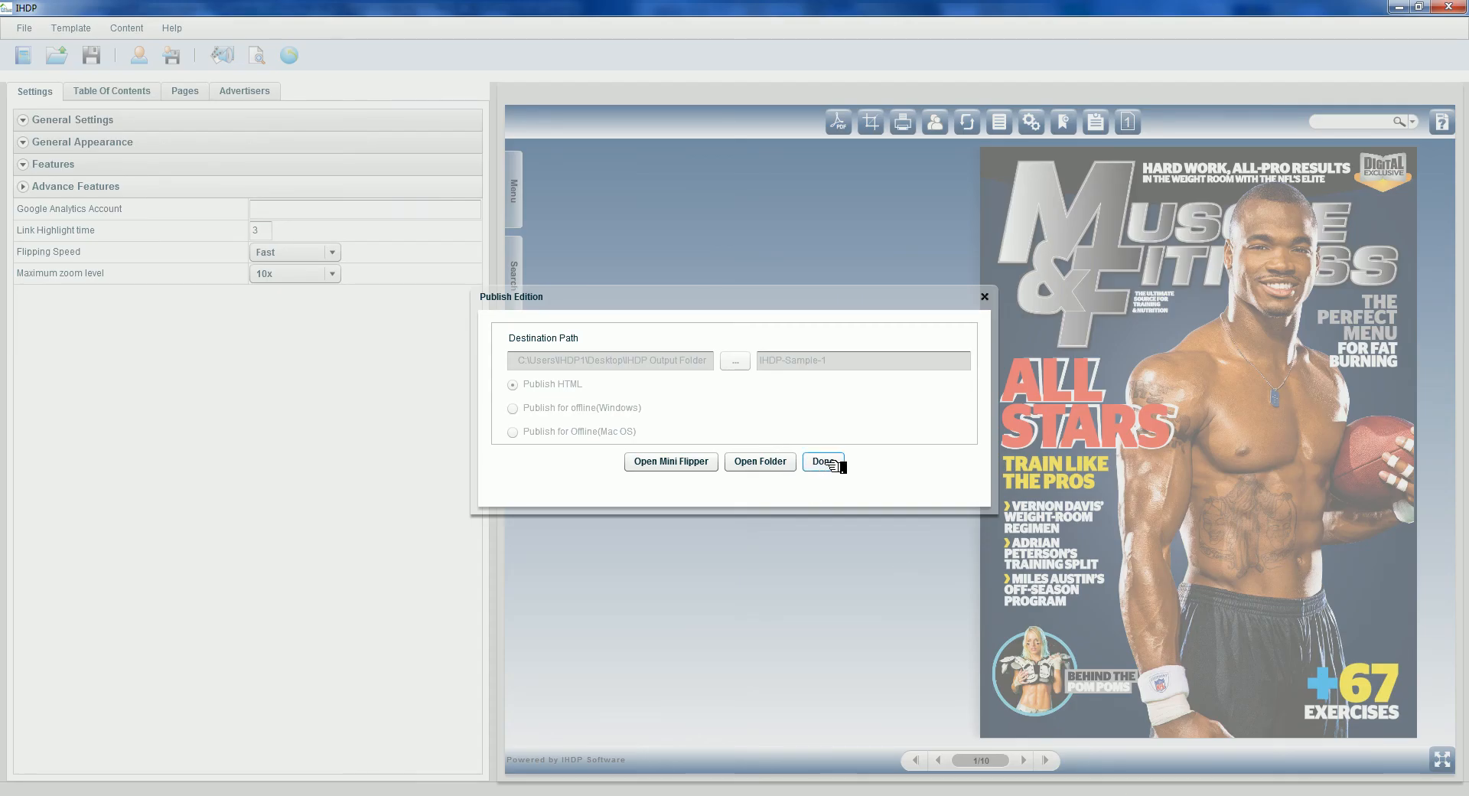
click(823, 461)
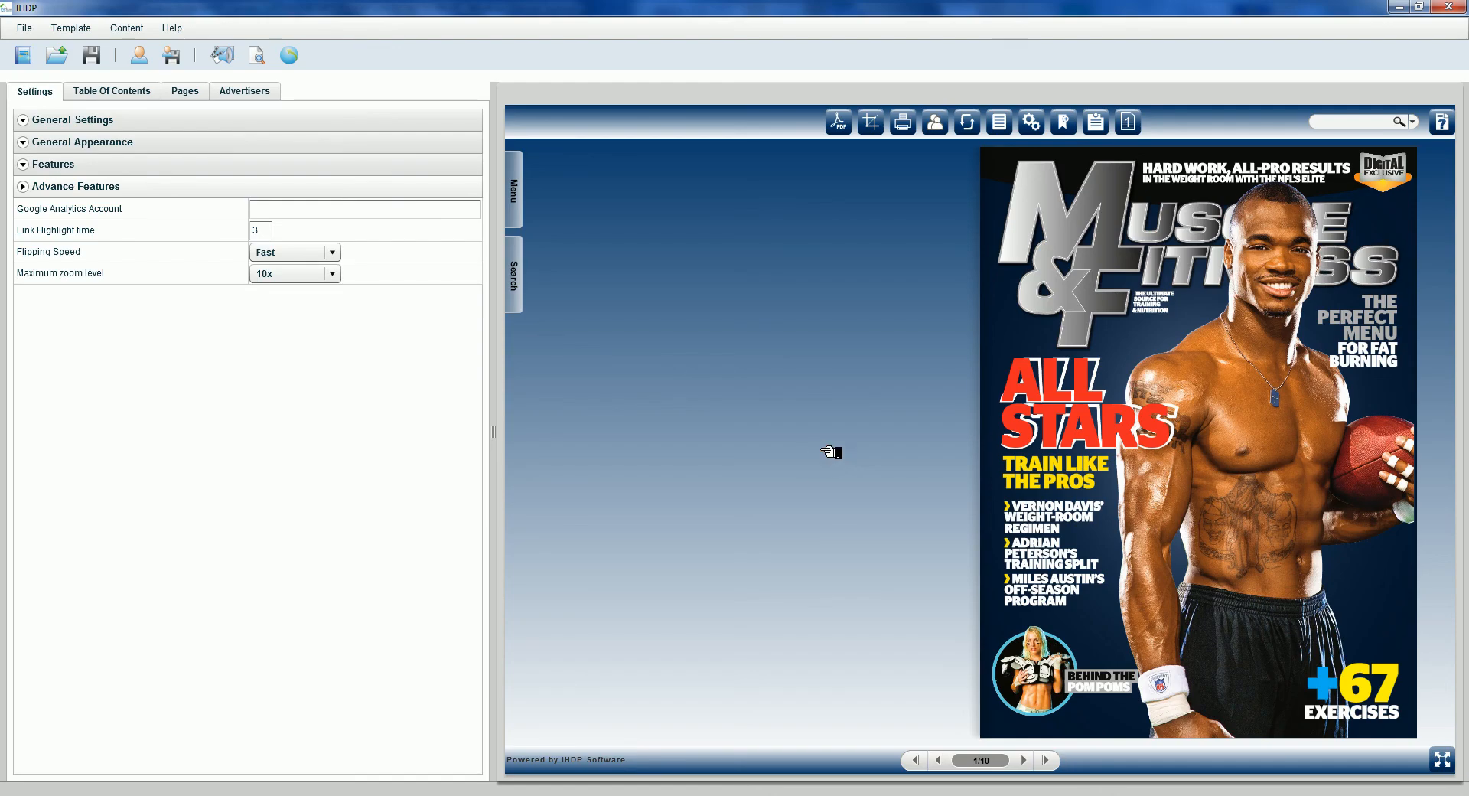